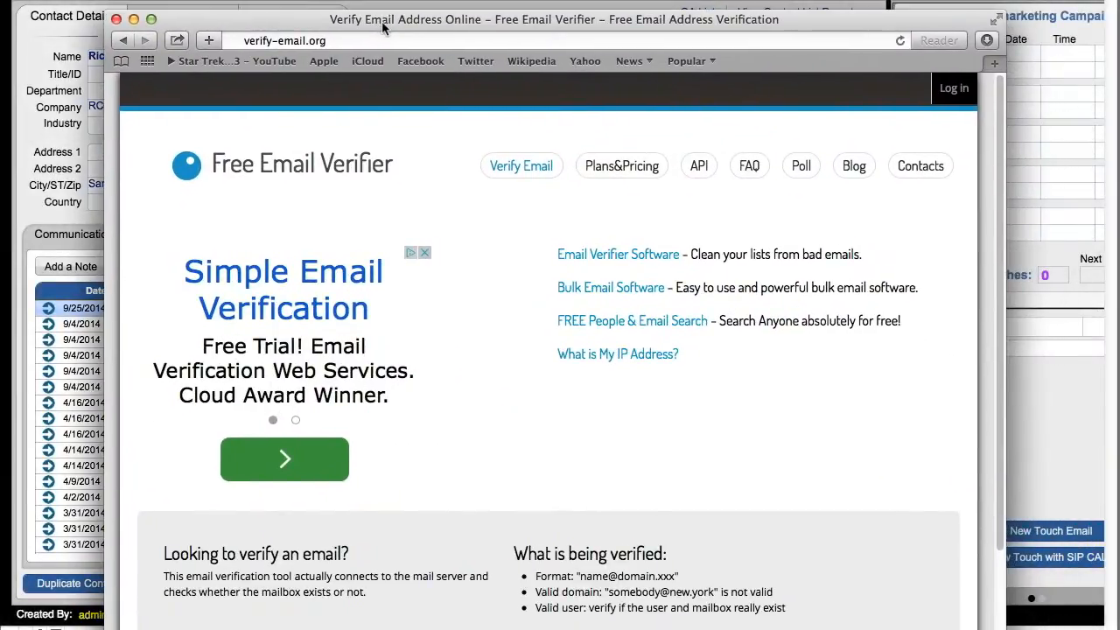
mouse_move(378, 42)
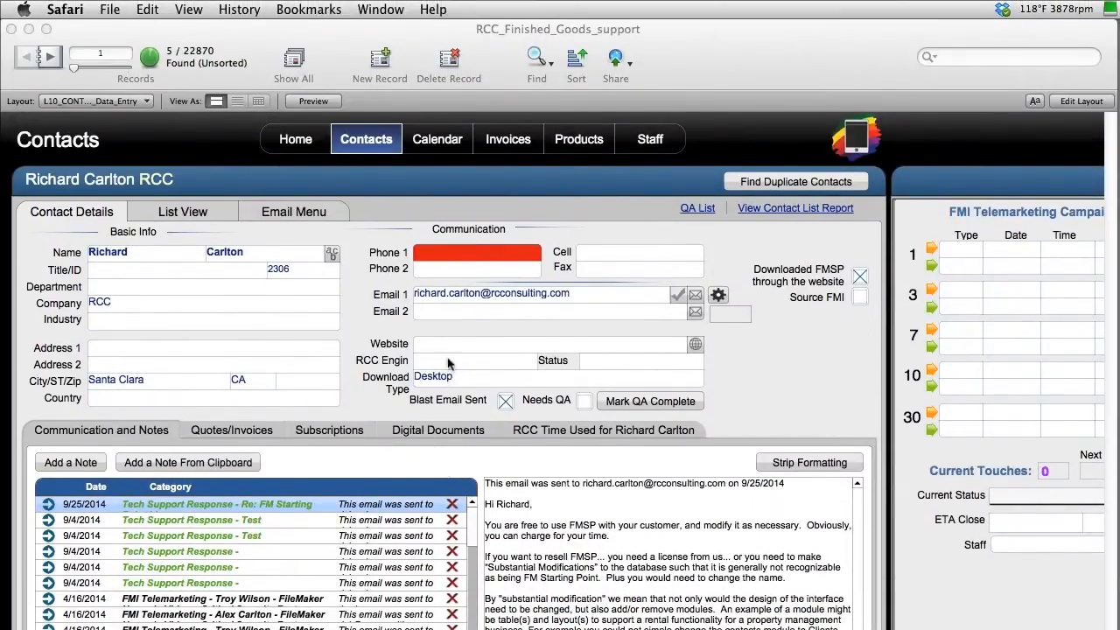
- Run the one-off verification so Richard Carlton's Email 1 shows verified on 11/3/2014
left_click(538, 293)
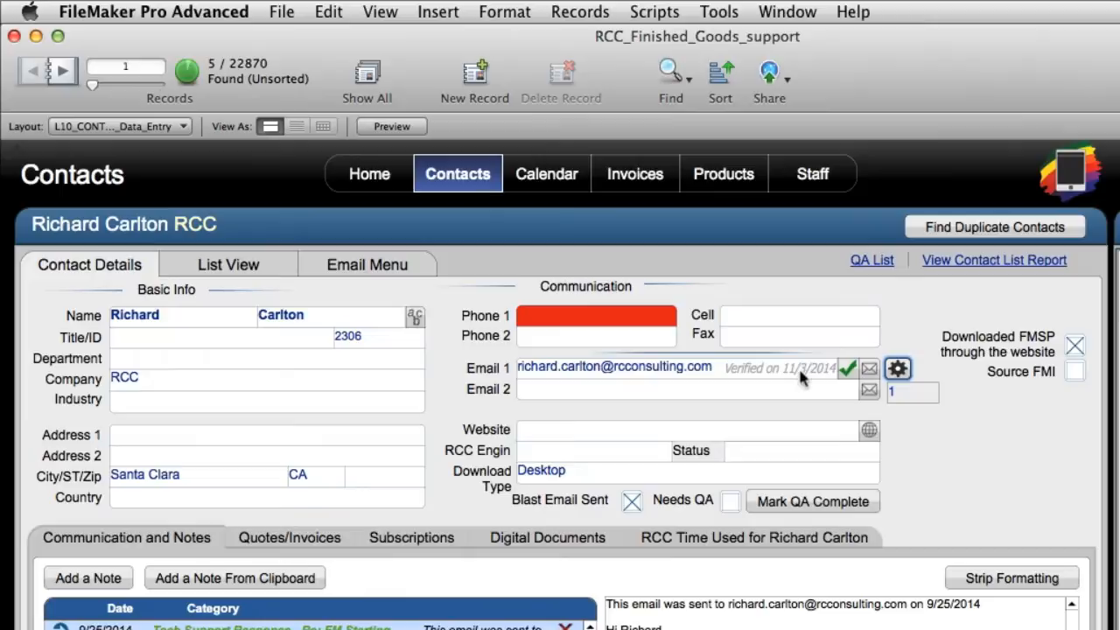
mouse_move(749, 384)
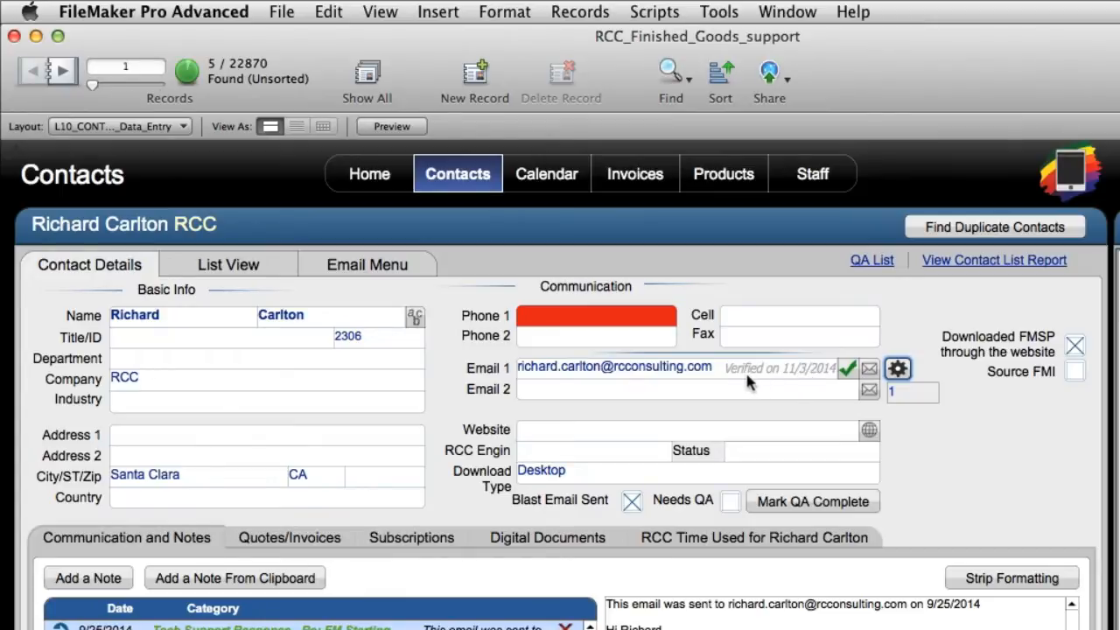
mouse_move(796, 380)
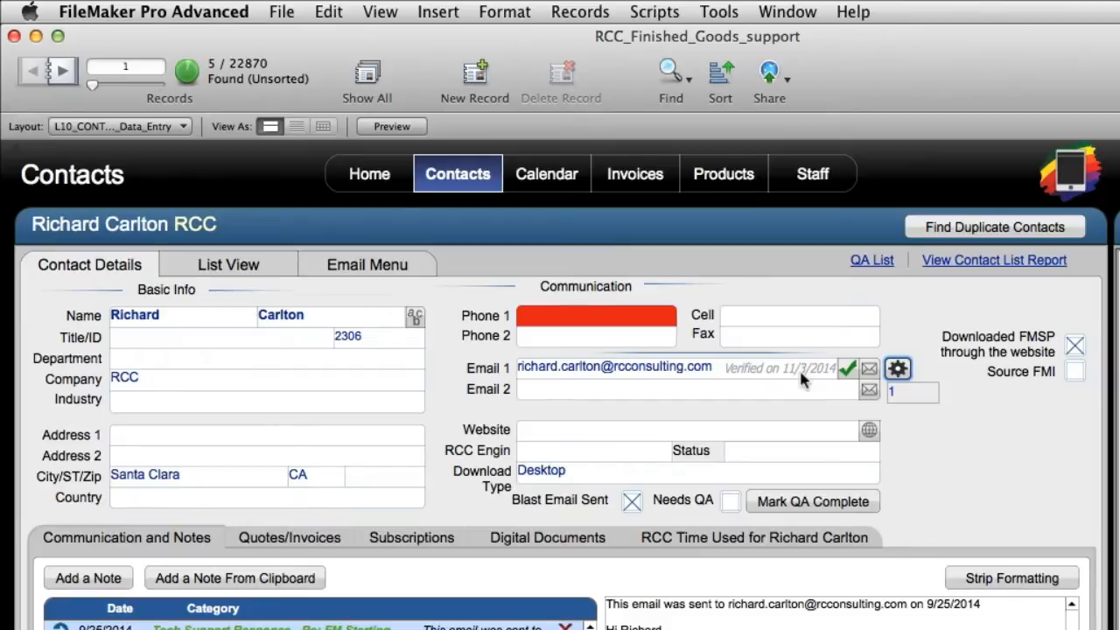
mouse_move(805, 380)
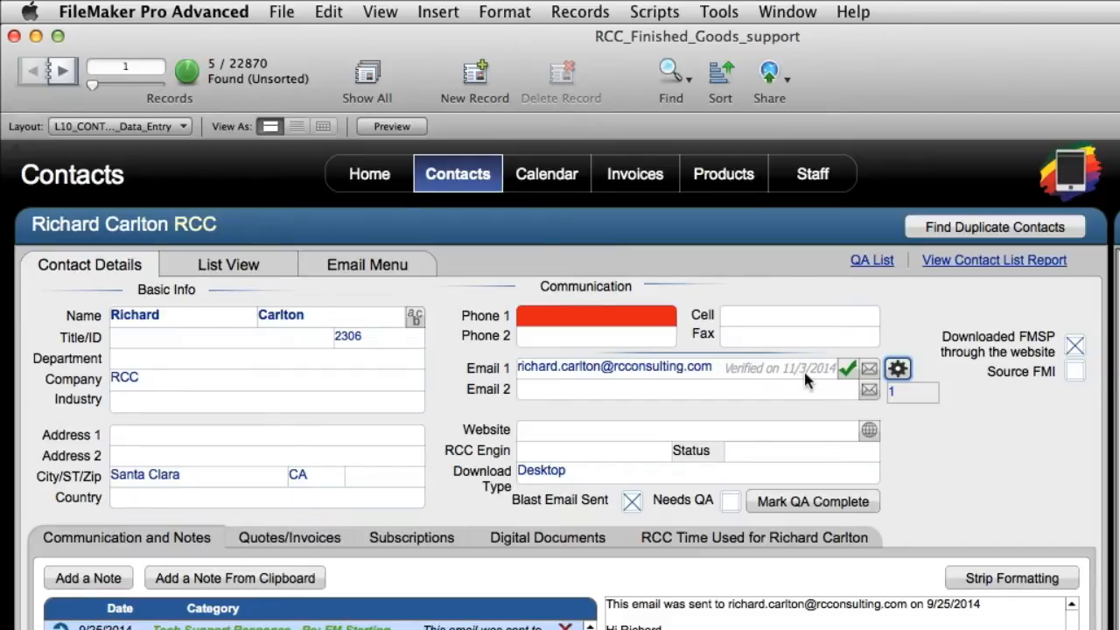
mouse_move(803, 381)
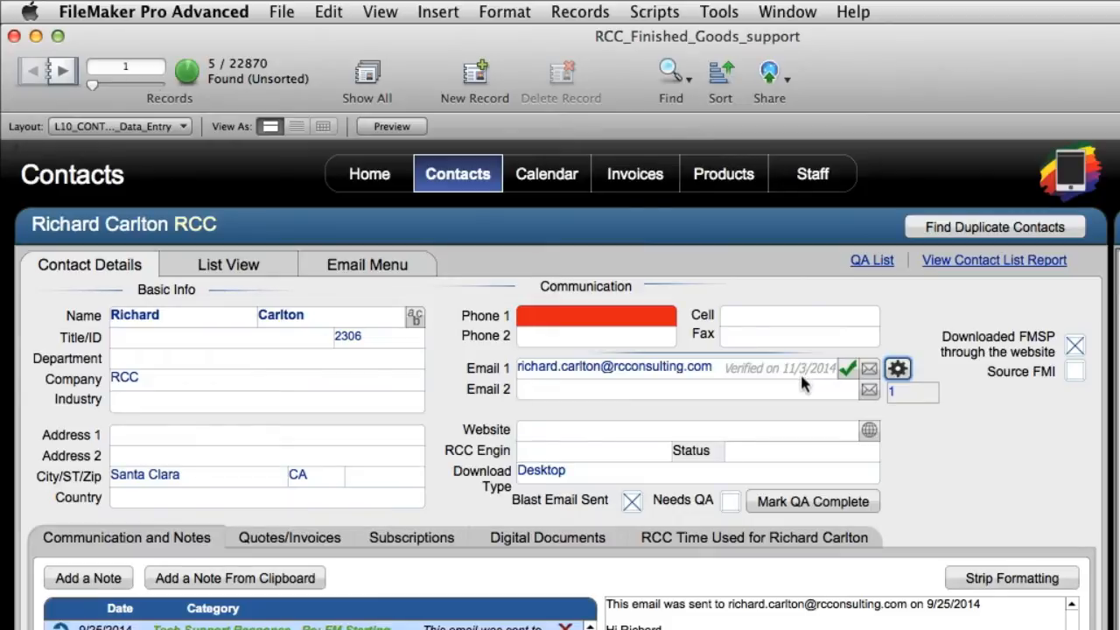
mouse_move(804, 385)
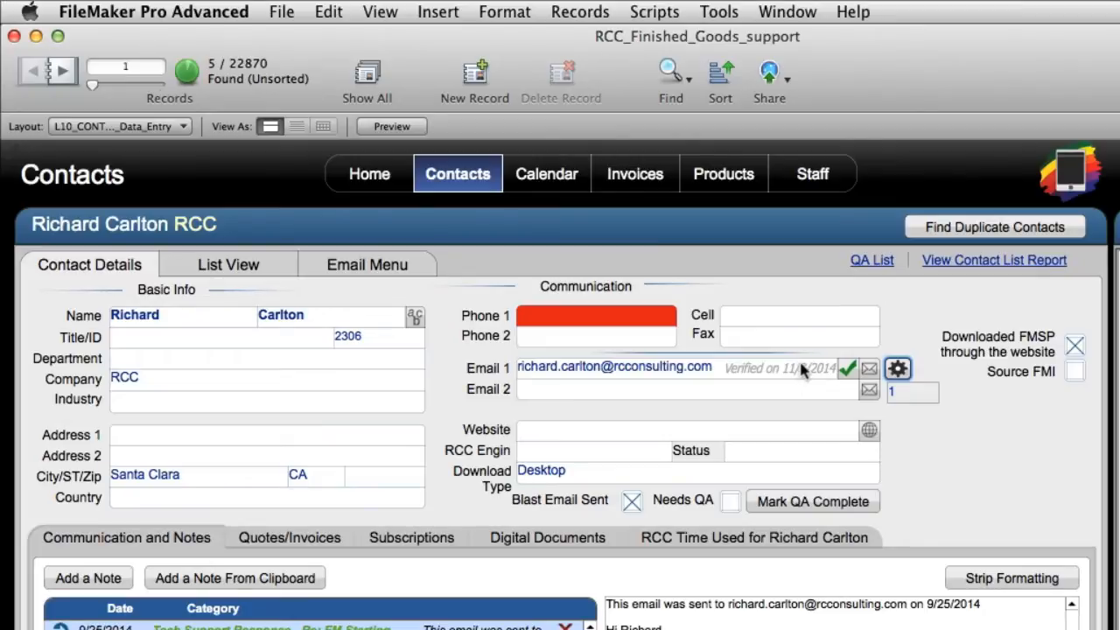
mouse_move(932, 453)
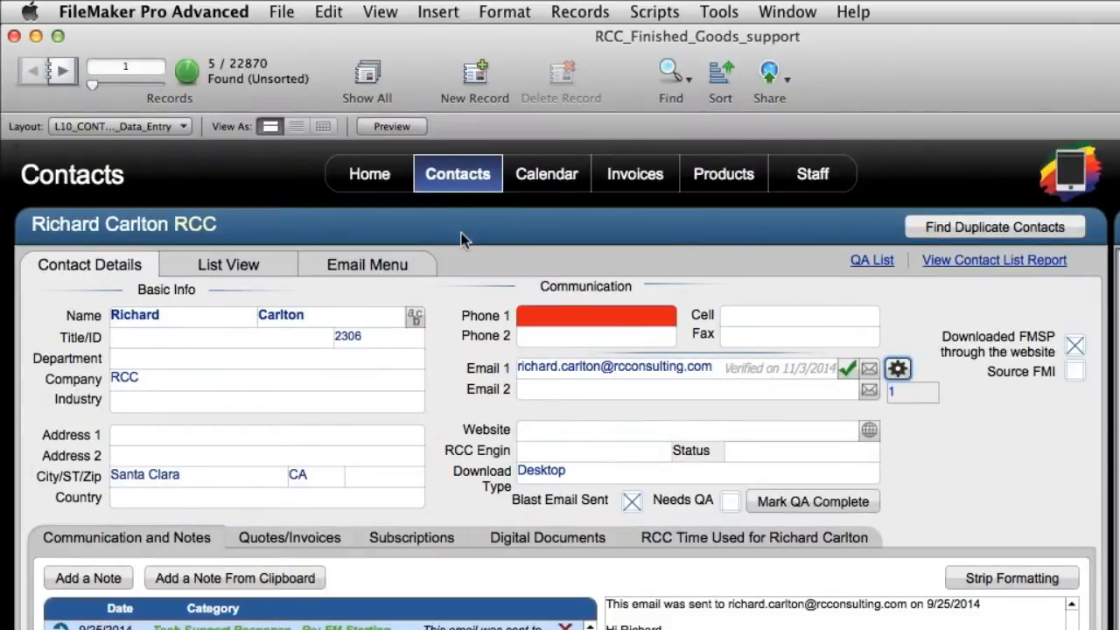
mouse_move(528, 78)
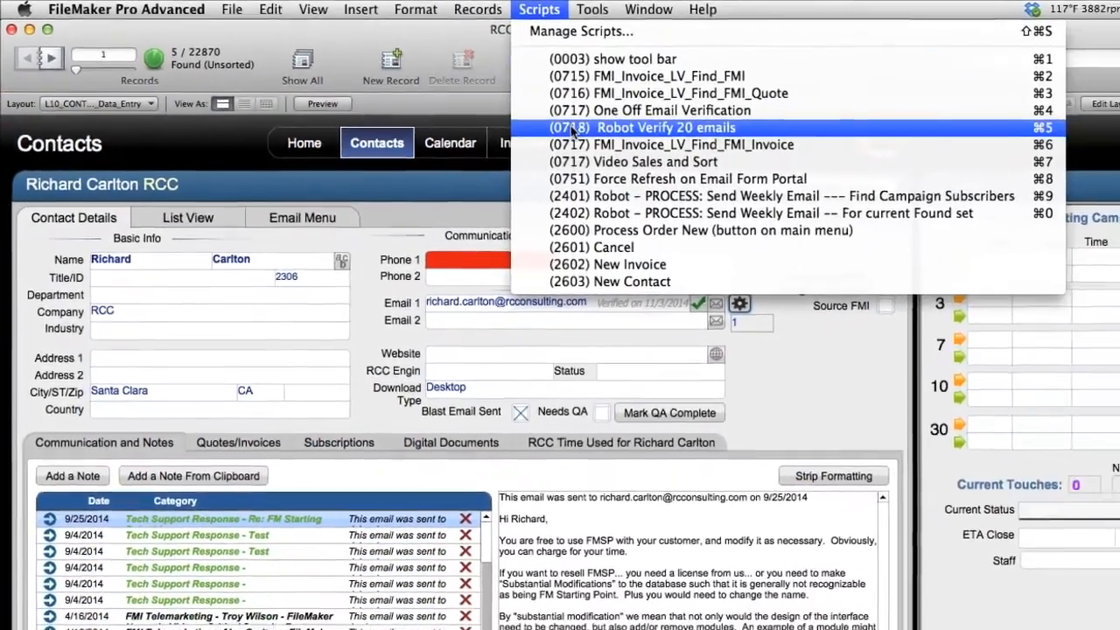
- Run 'Robot Verify 20 emails' so contact rows read Verified, Unable to Verify or Failed
left_click(665, 127)
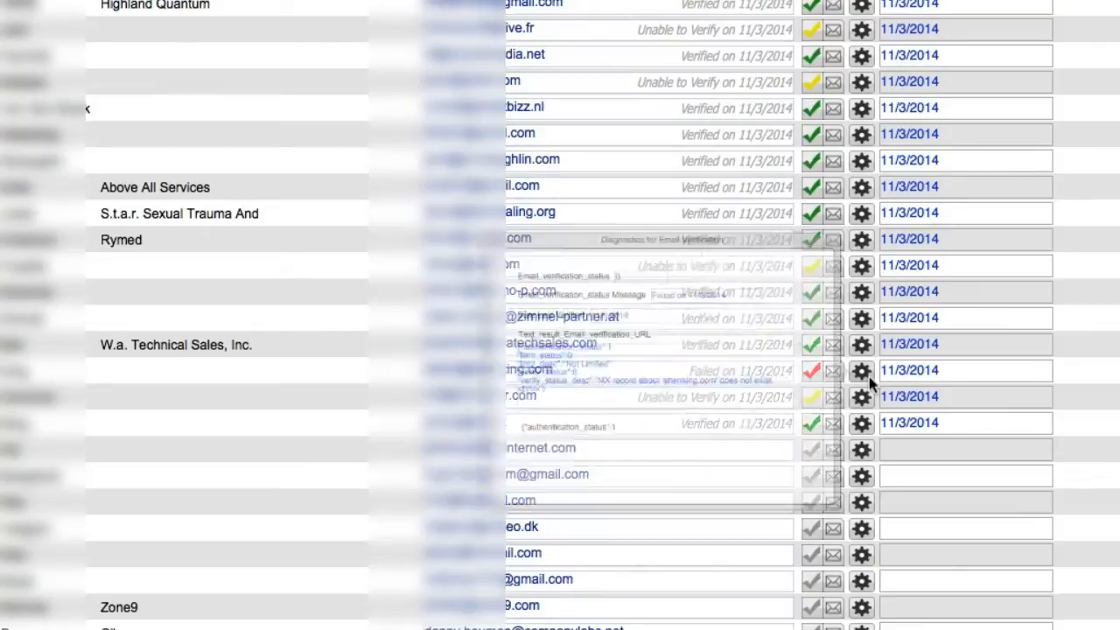
left_click(862, 371)
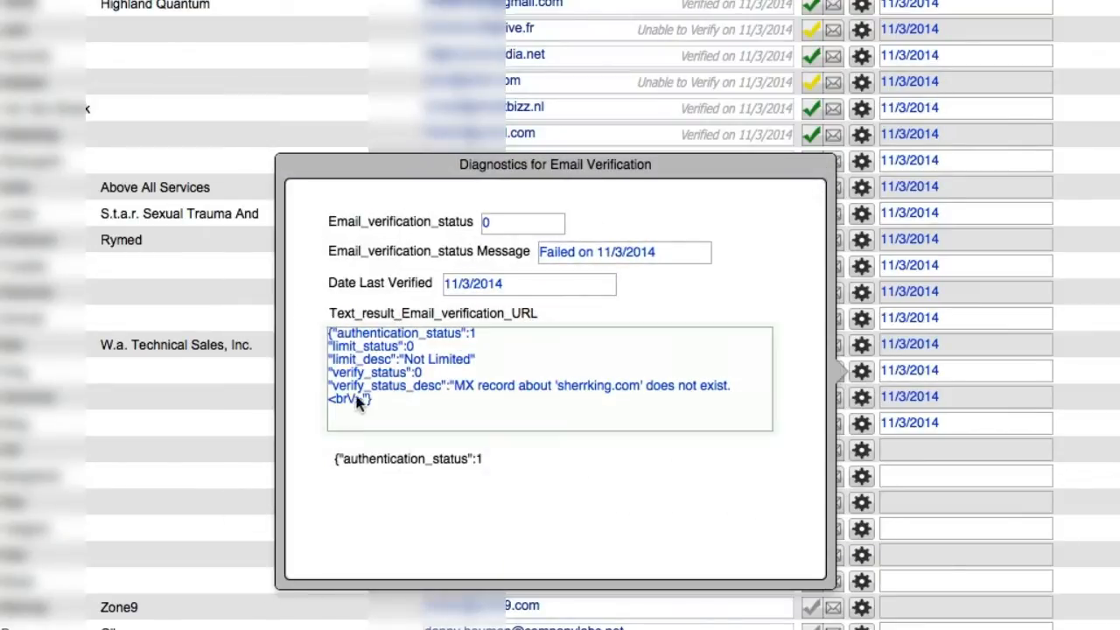
triple_click(549, 367)
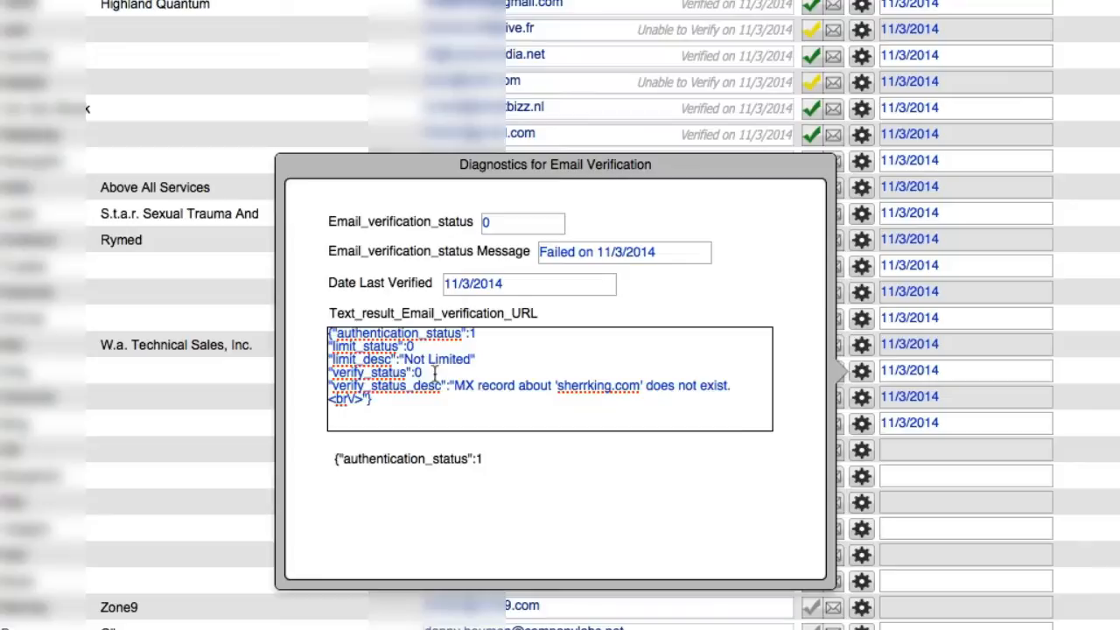
double_click(376, 372)
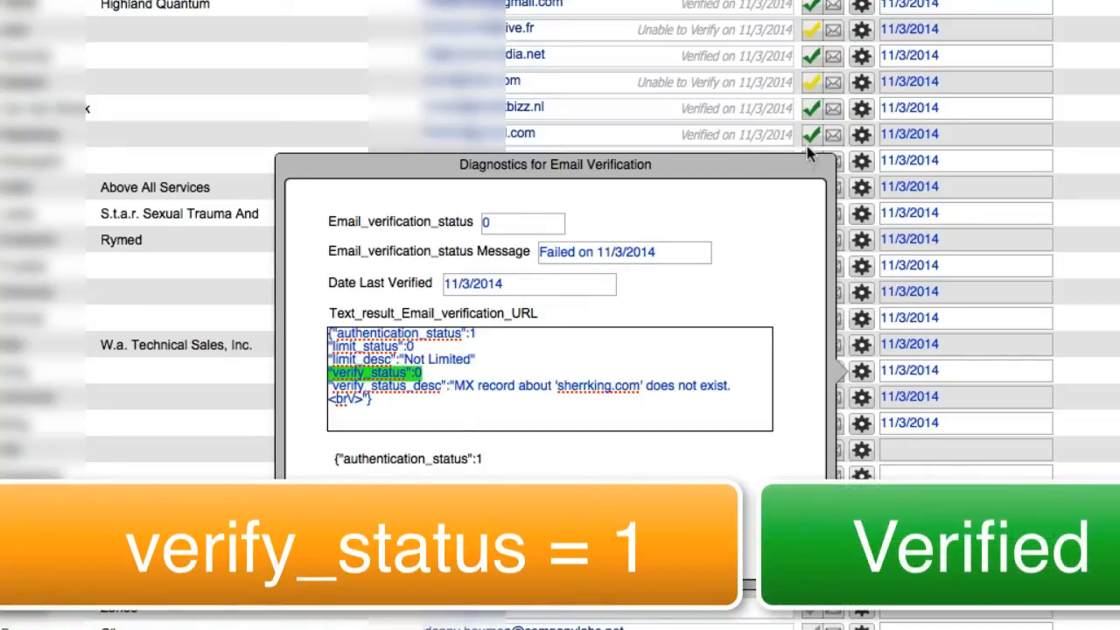
mouse_move(1102, 162)
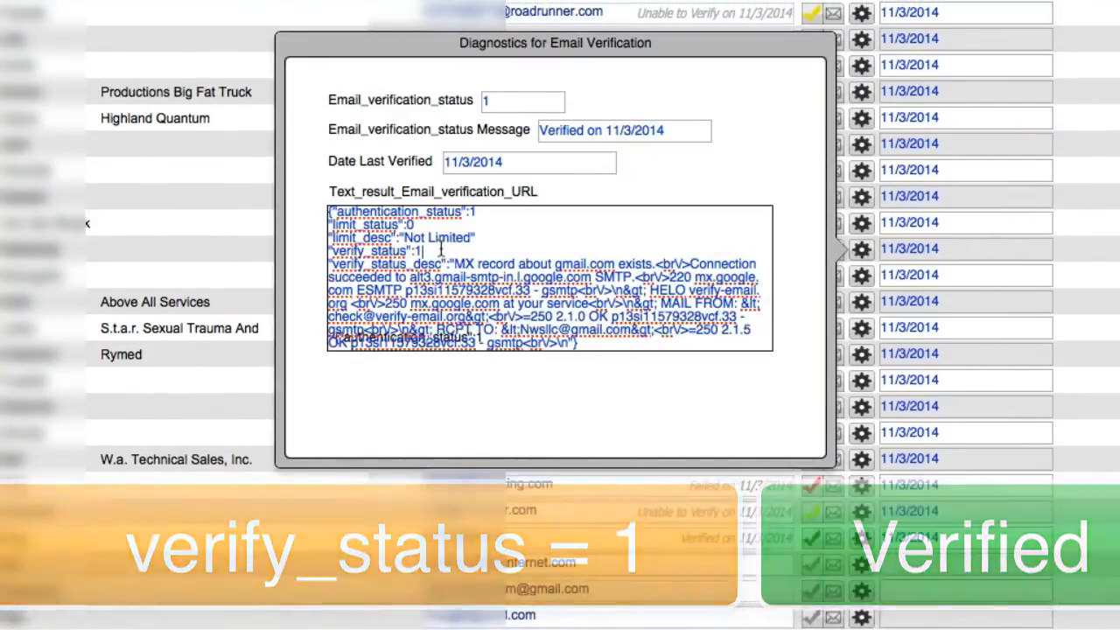
double_click(374, 251)
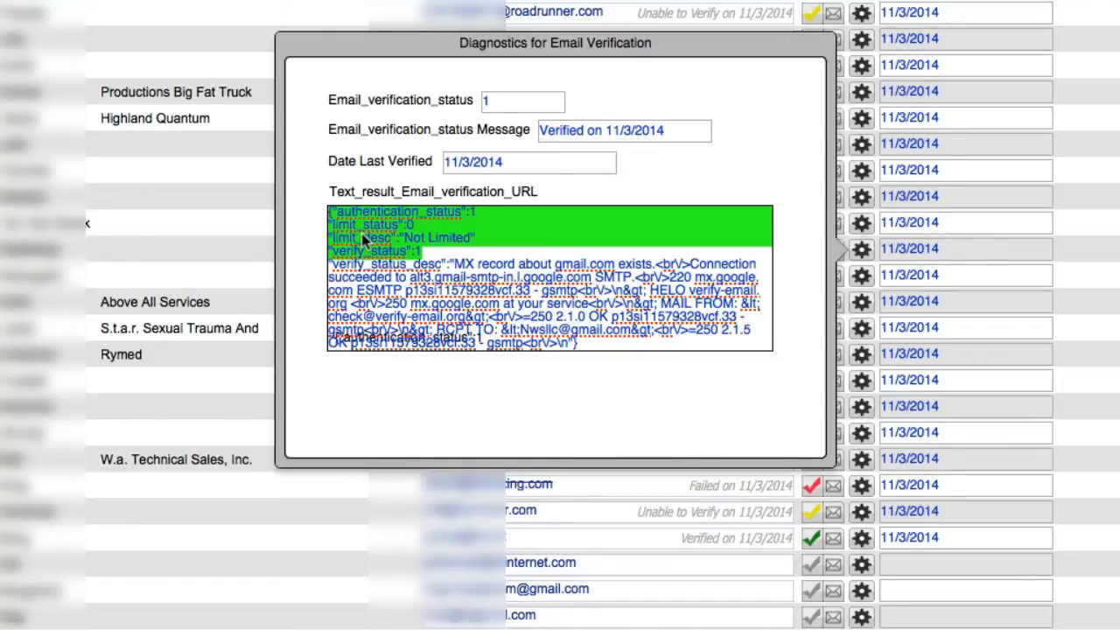
mouse_move(782, 430)
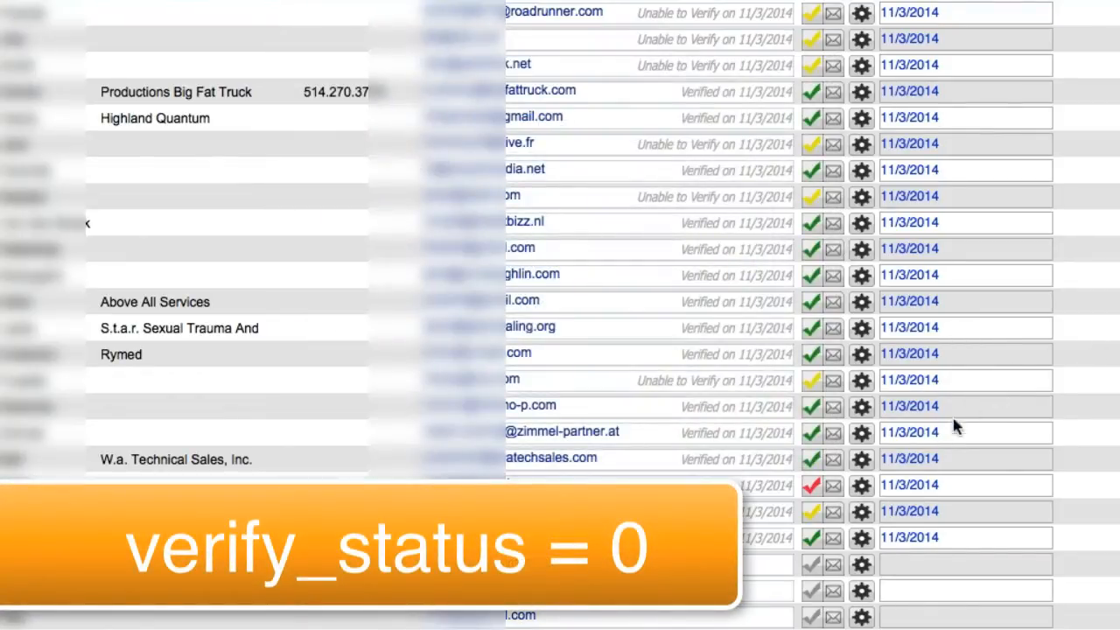
left_click(861, 486)
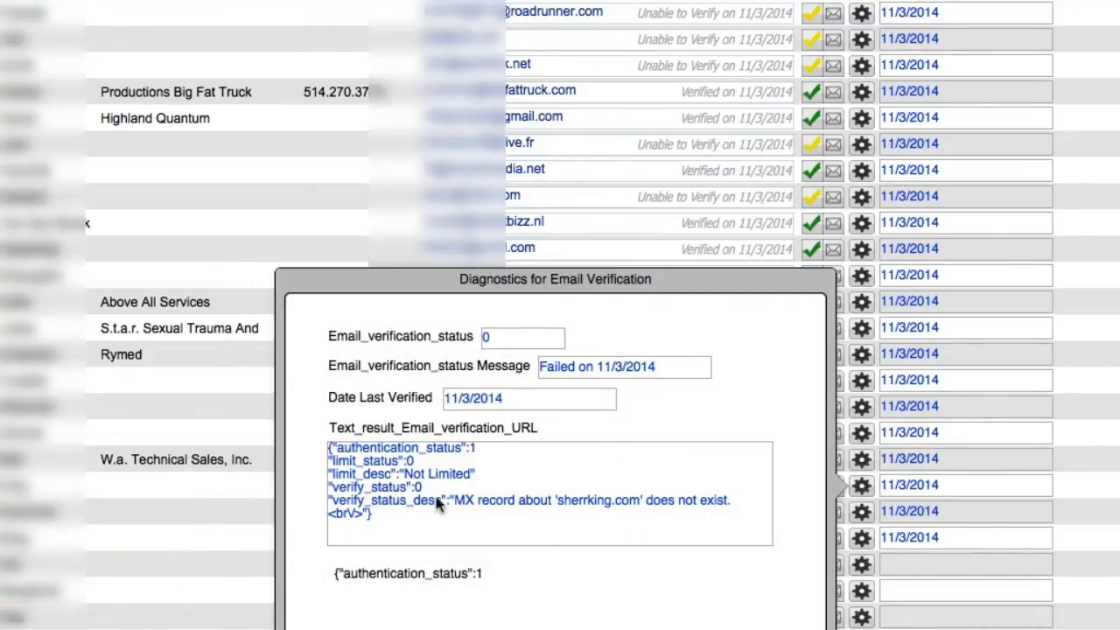
mouse_move(715, 515)
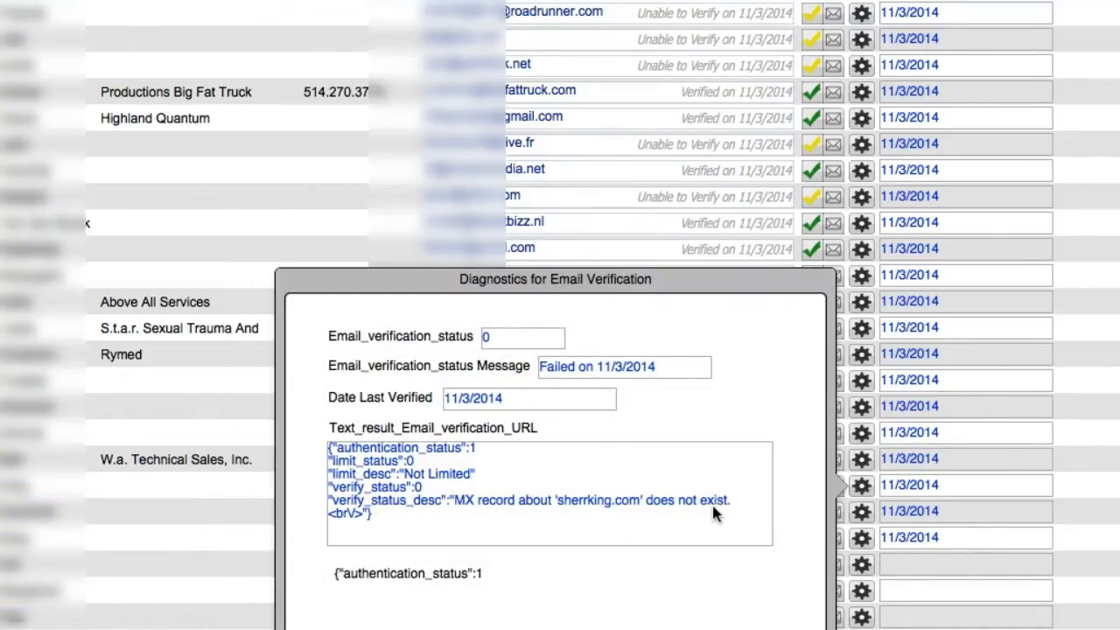
mouse_move(684, 516)
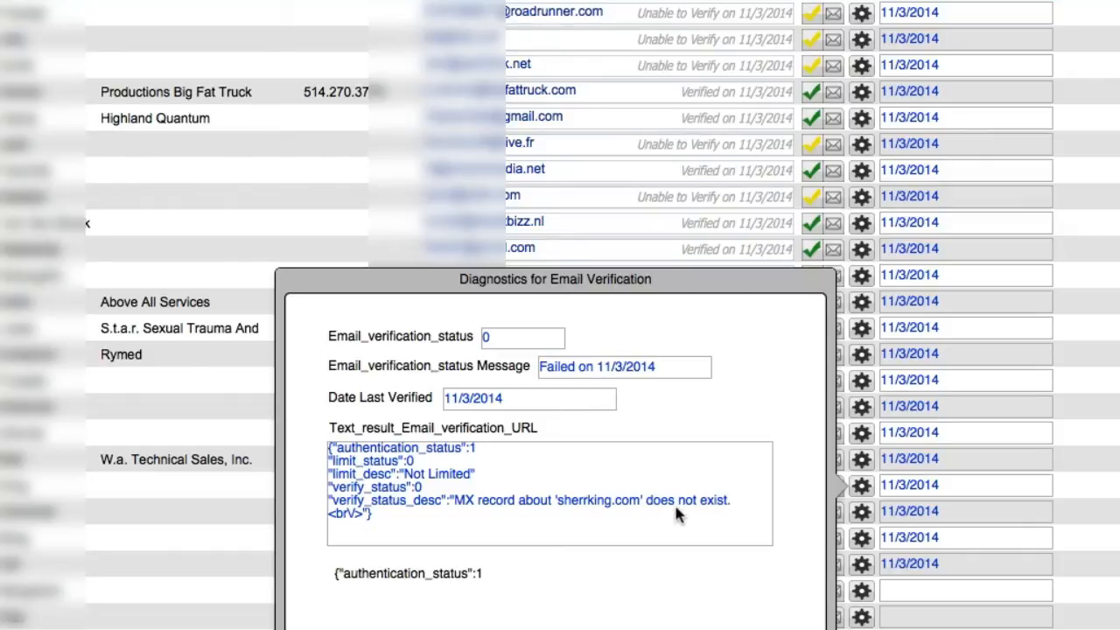
mouse_move(672, 510)
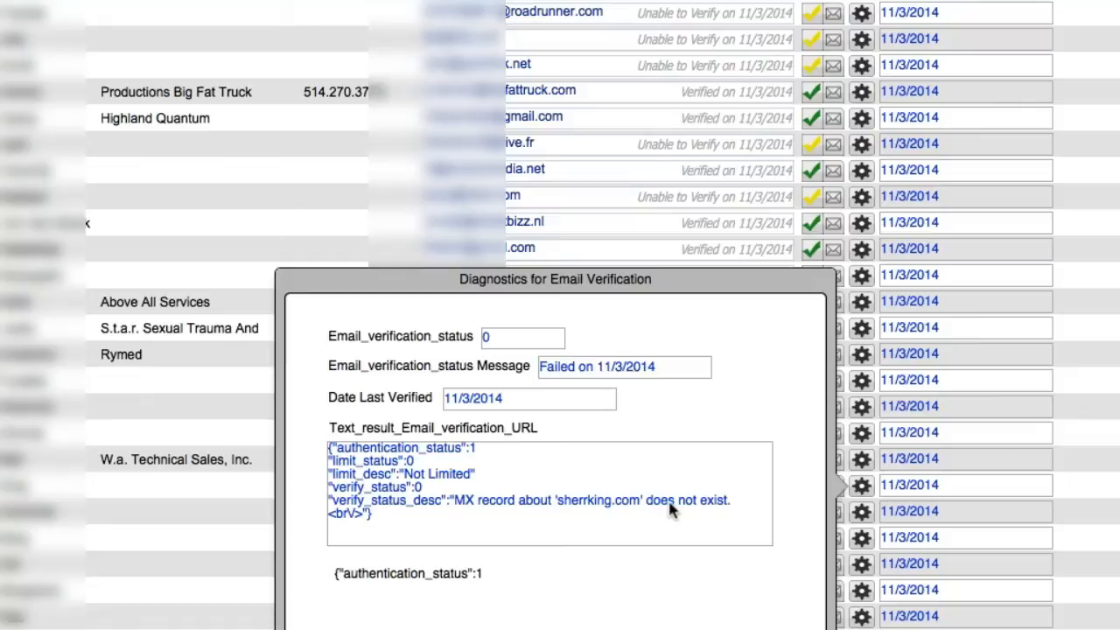
mouse_move(669, 510)
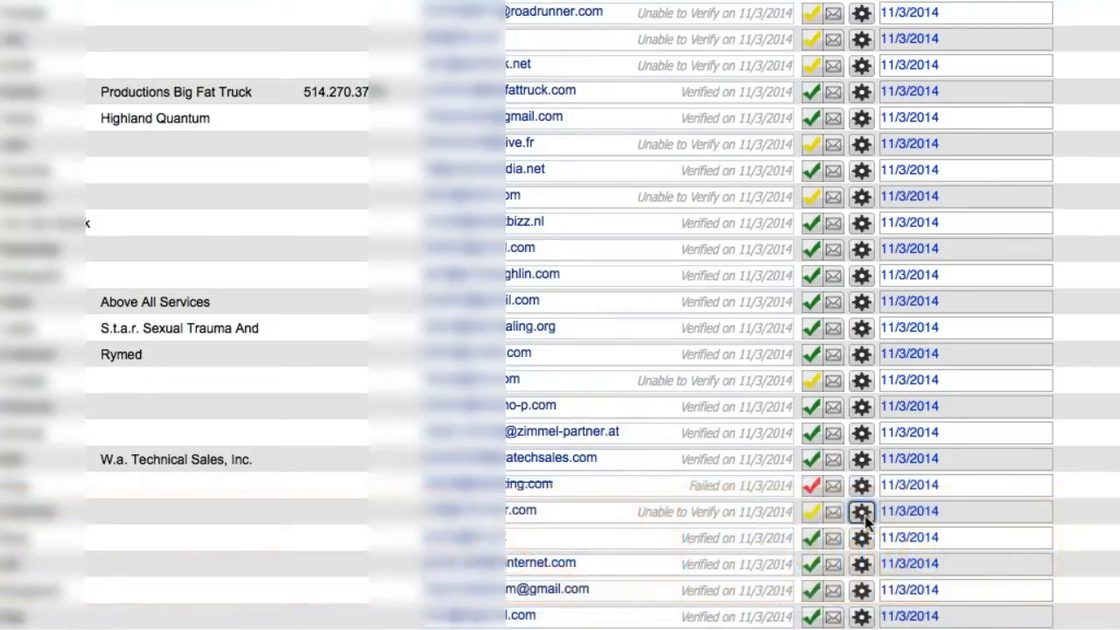
left_click(861, 512)
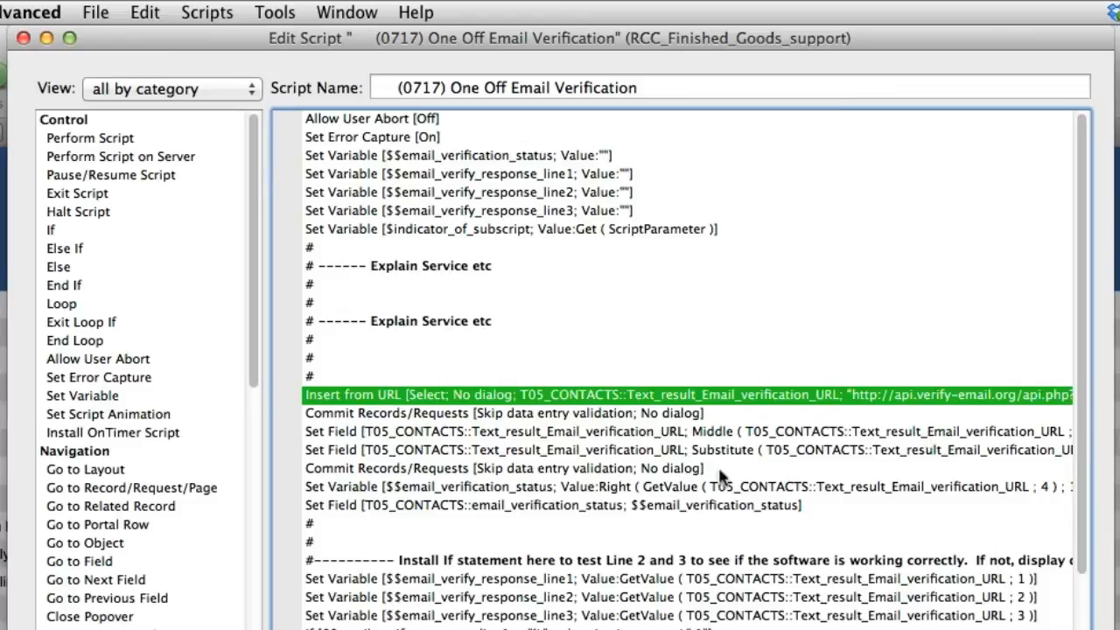
mouse_move(709, 225)
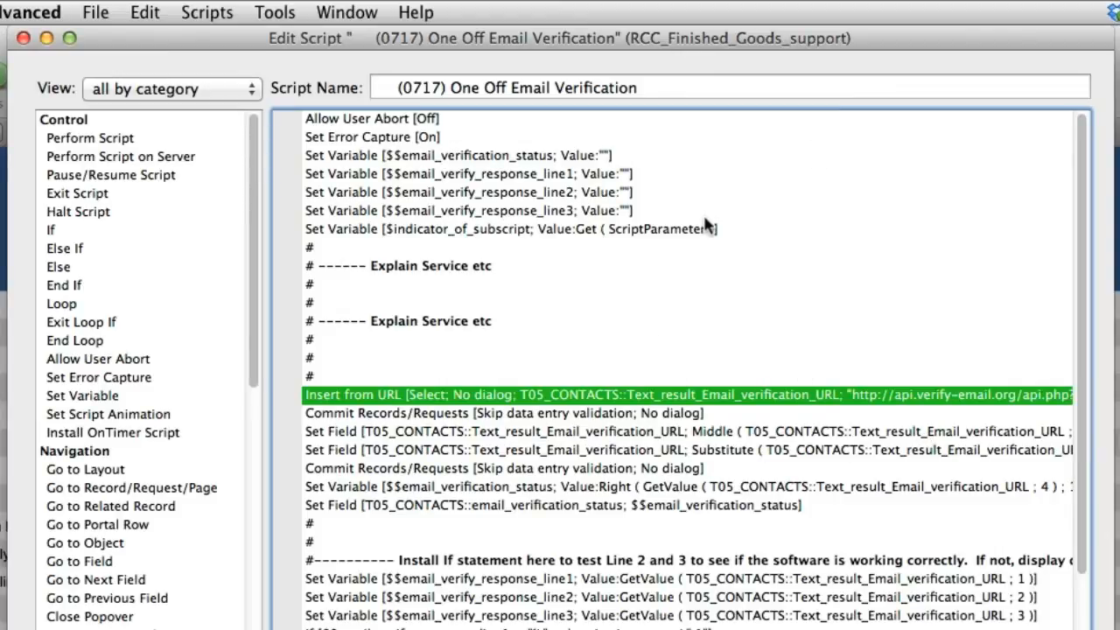
mouse_move(561, 454)
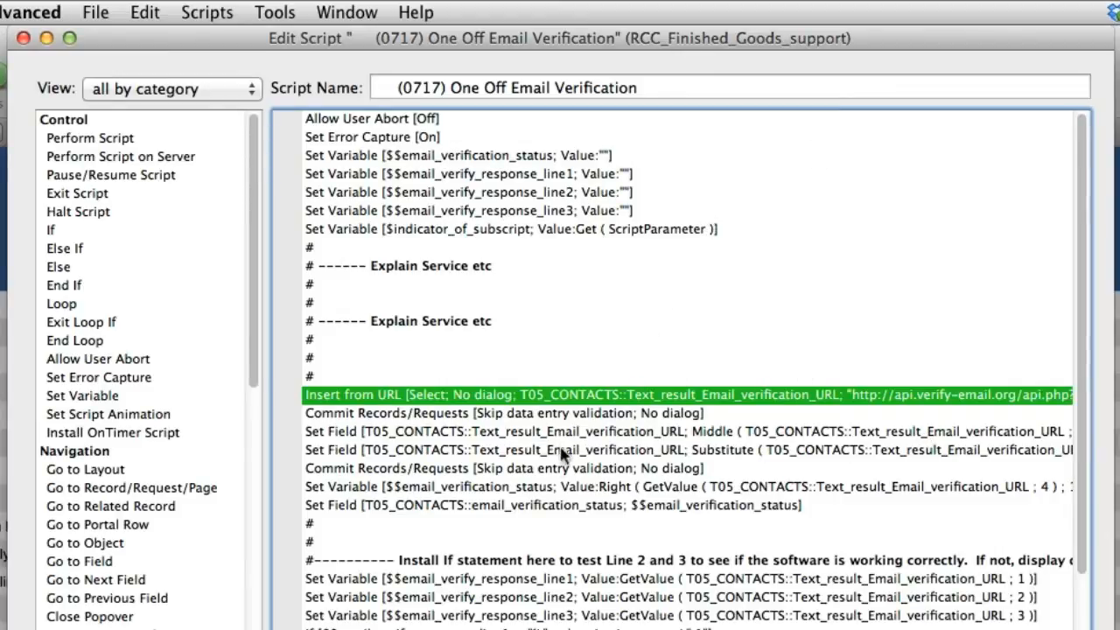
mouse_move(582, 445)
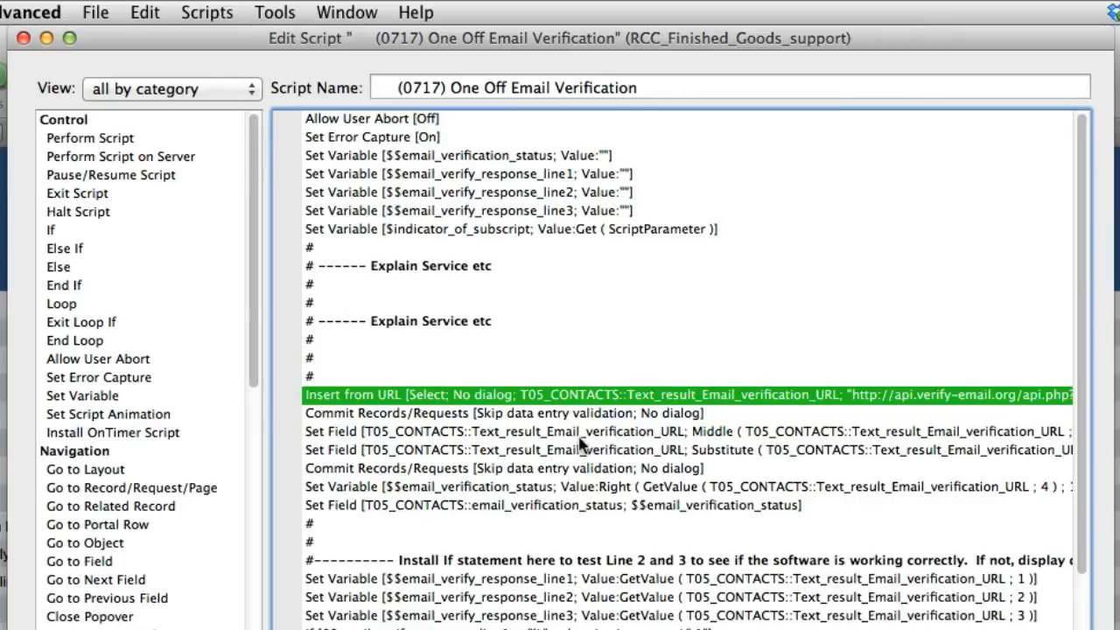
mouse_move(332, 401)
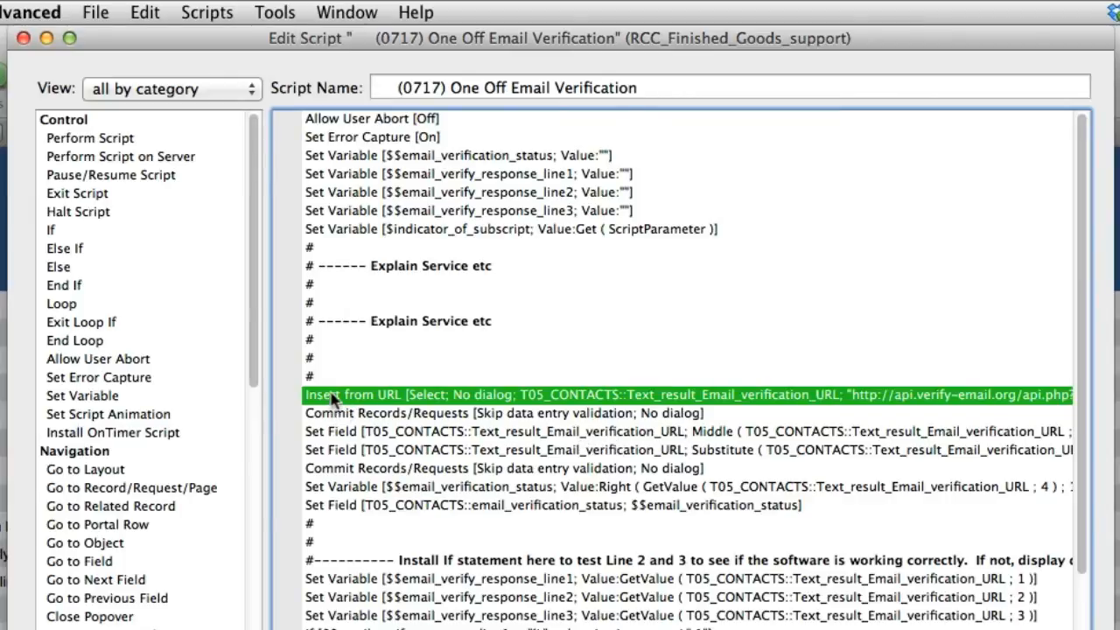
mouse_move(635, 416)
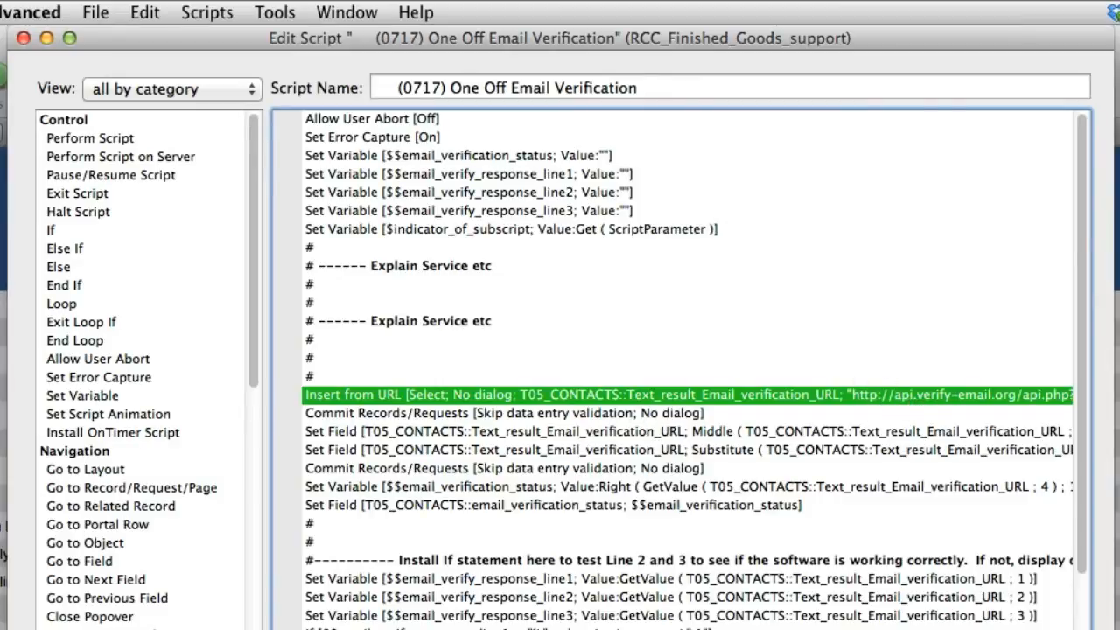
- Show the Insert from URL step options with the verify-email.org API URL
double_click(682, 395)
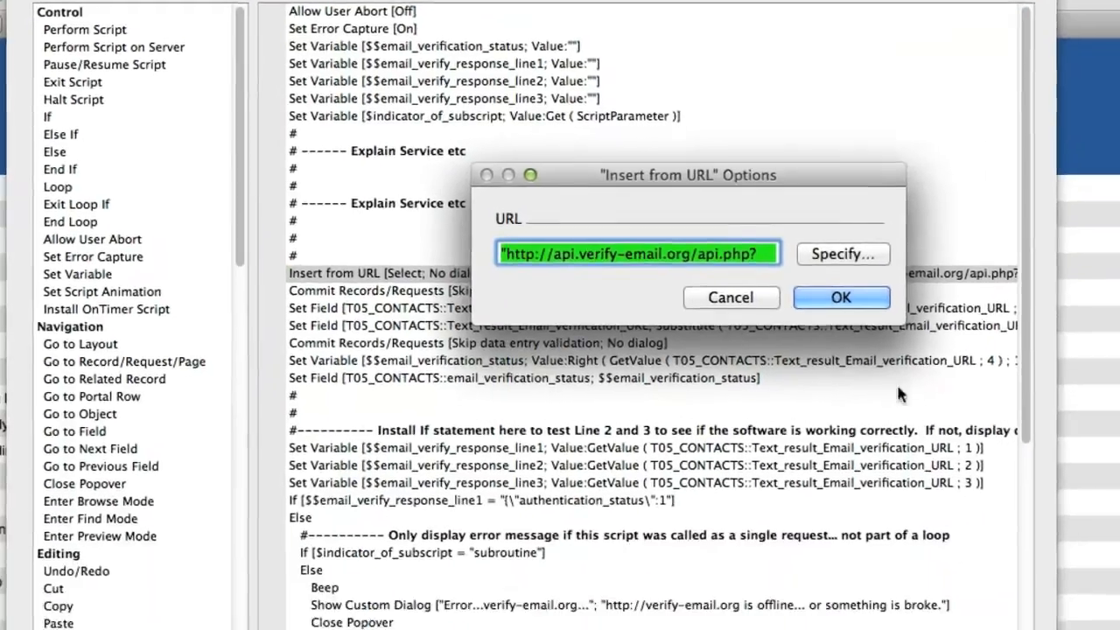
- Review the URL calculation appending T05_CONTACTS::Email to the API address, then close the options
left_click(841, 253)
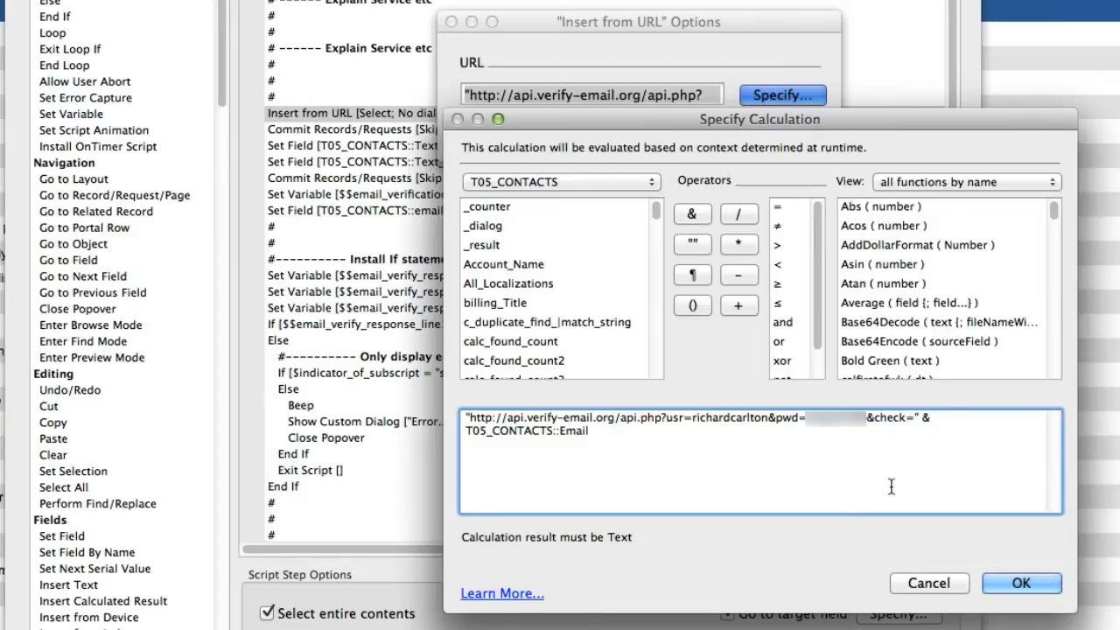
mouse_move(654, 493)
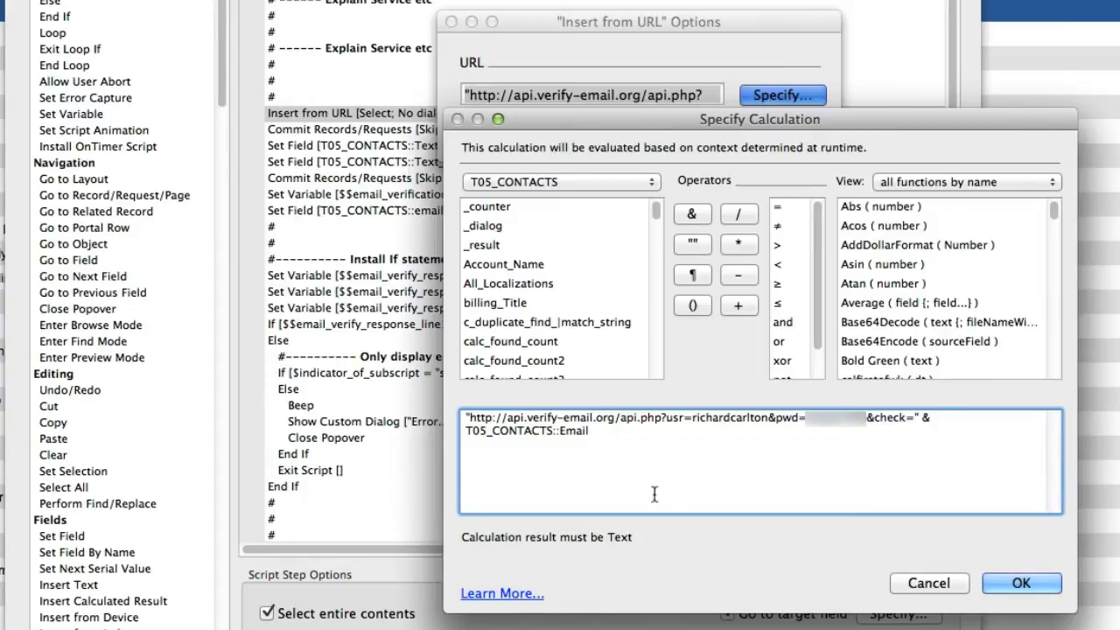
double_click(525, 429)
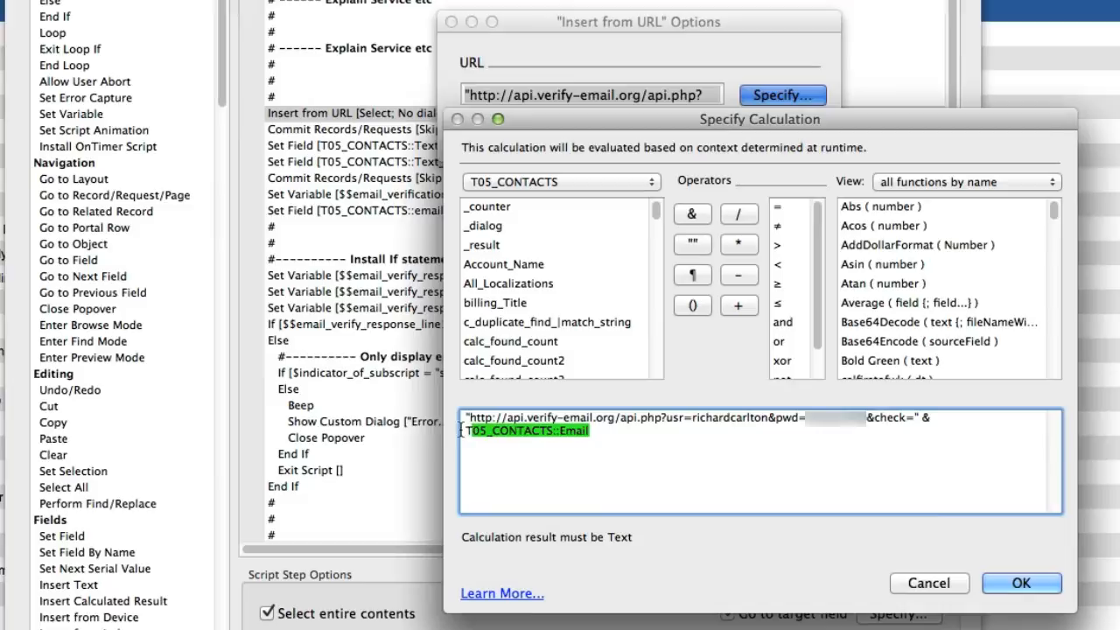
left_click(1021, 582)
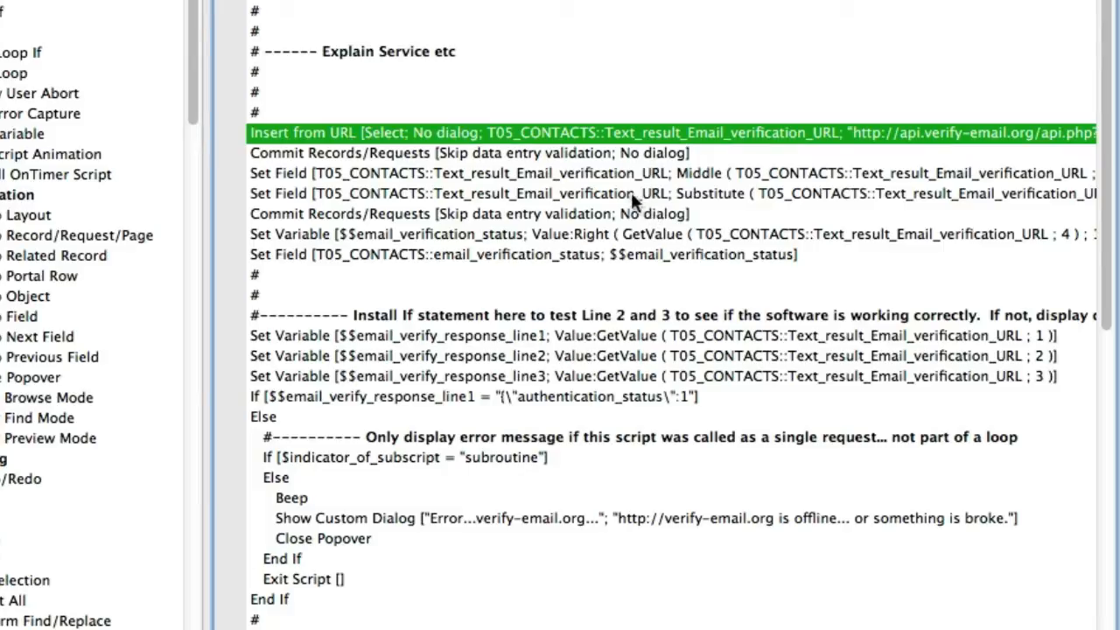
mouse_move(525, 219)
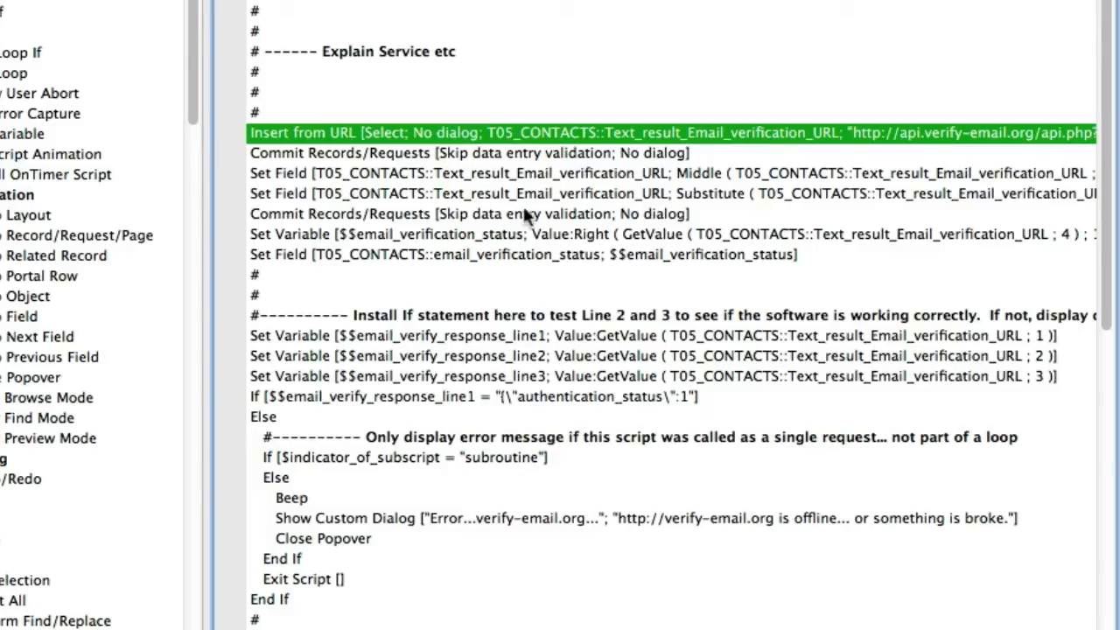
mouse_move(670, 308)
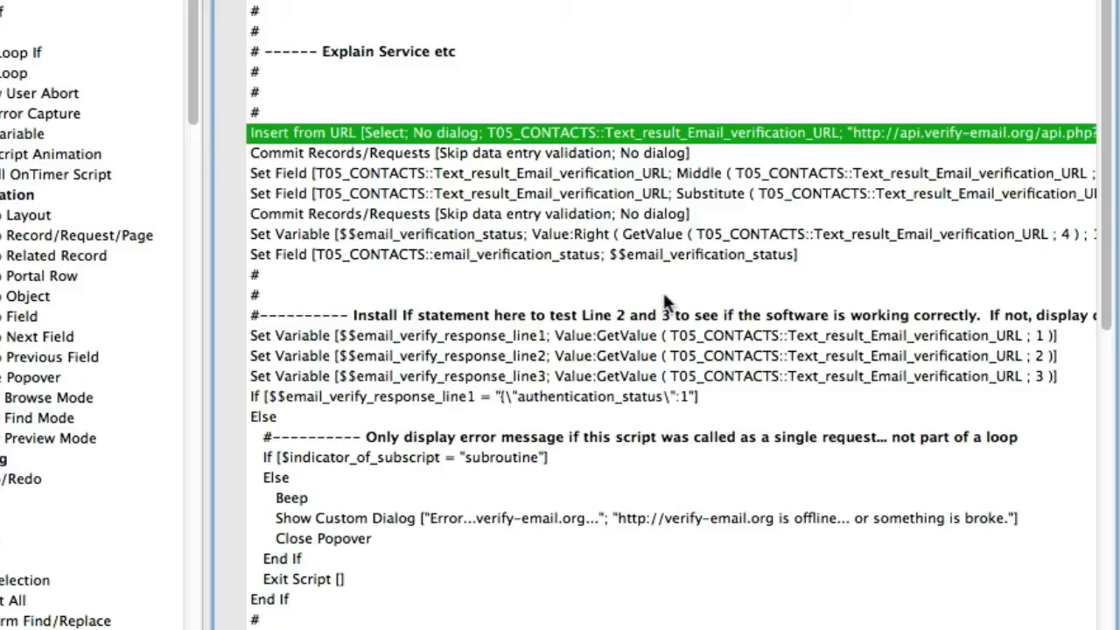
mouse_move(773, 416)
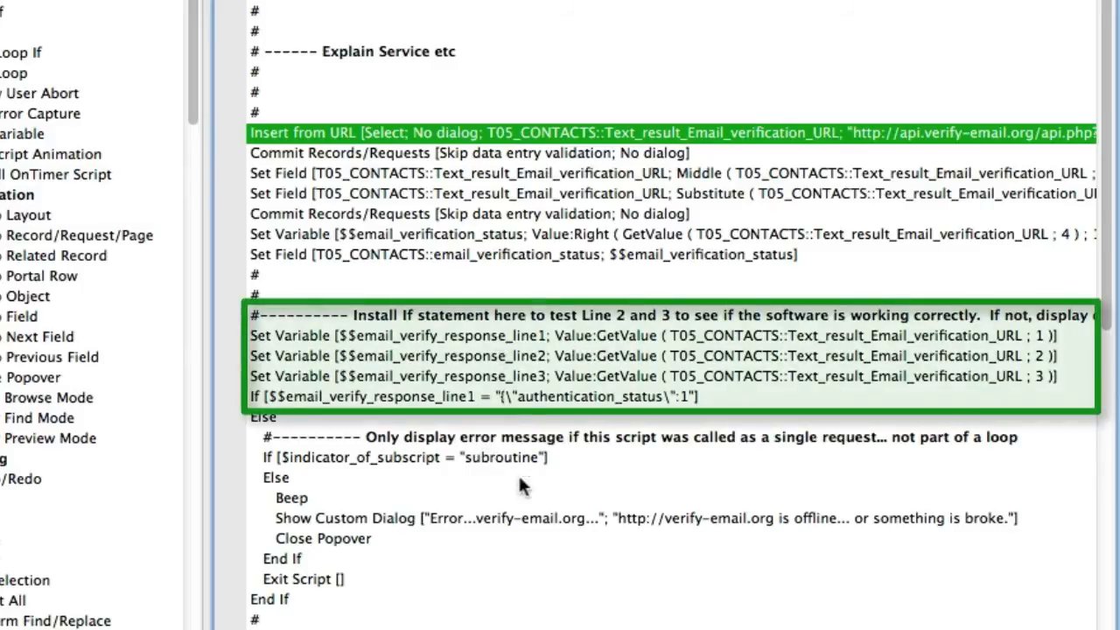
scroll("down", 3)
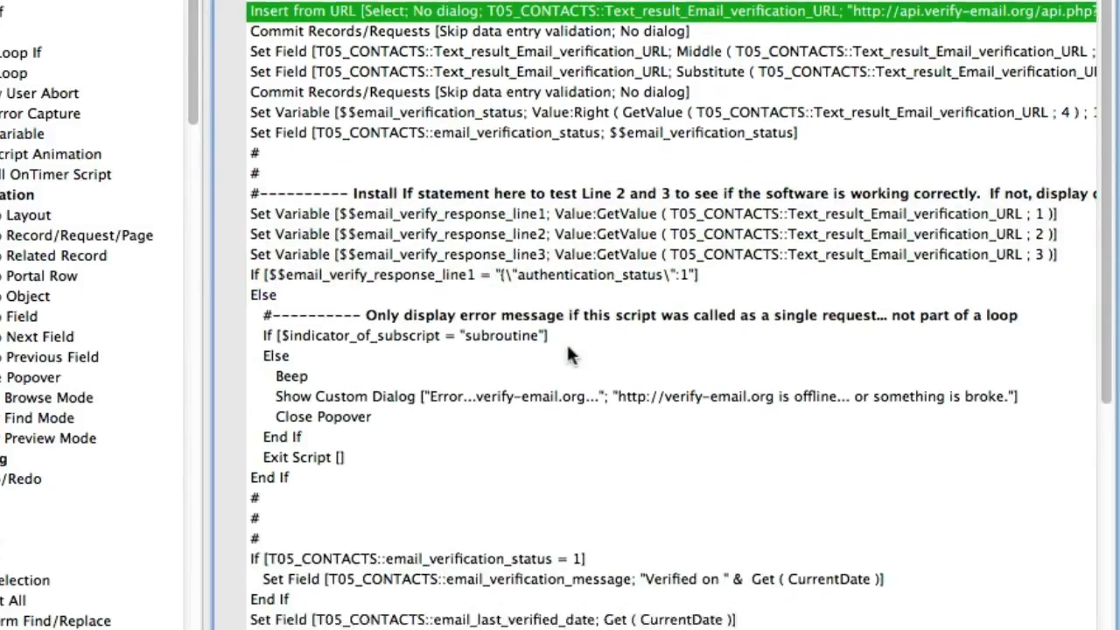
scroll("down", 3)
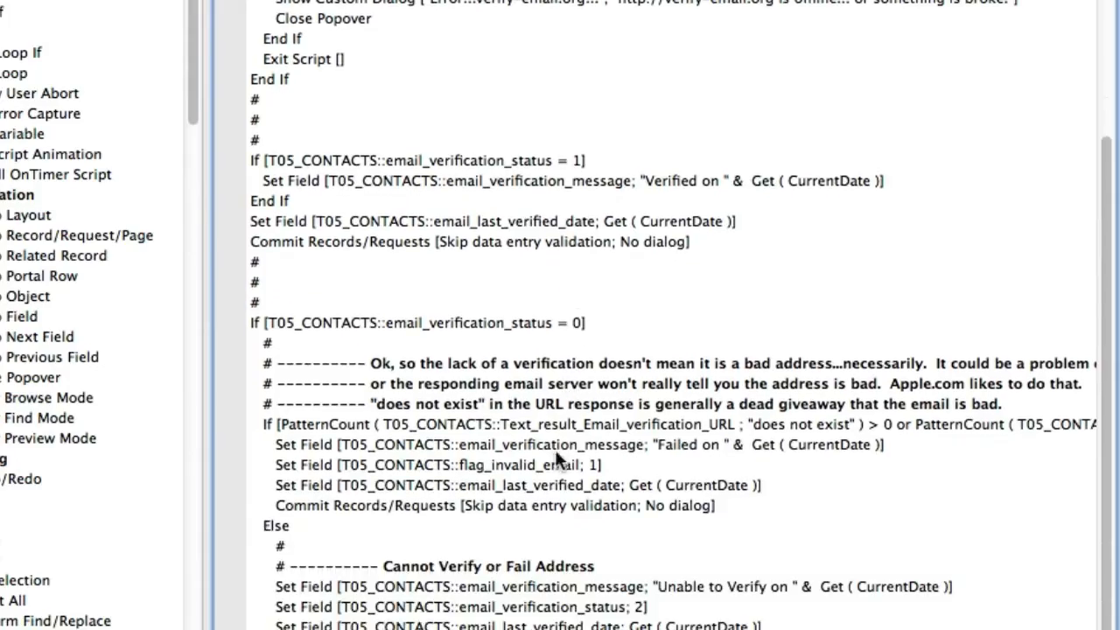
left_click(418, 323)
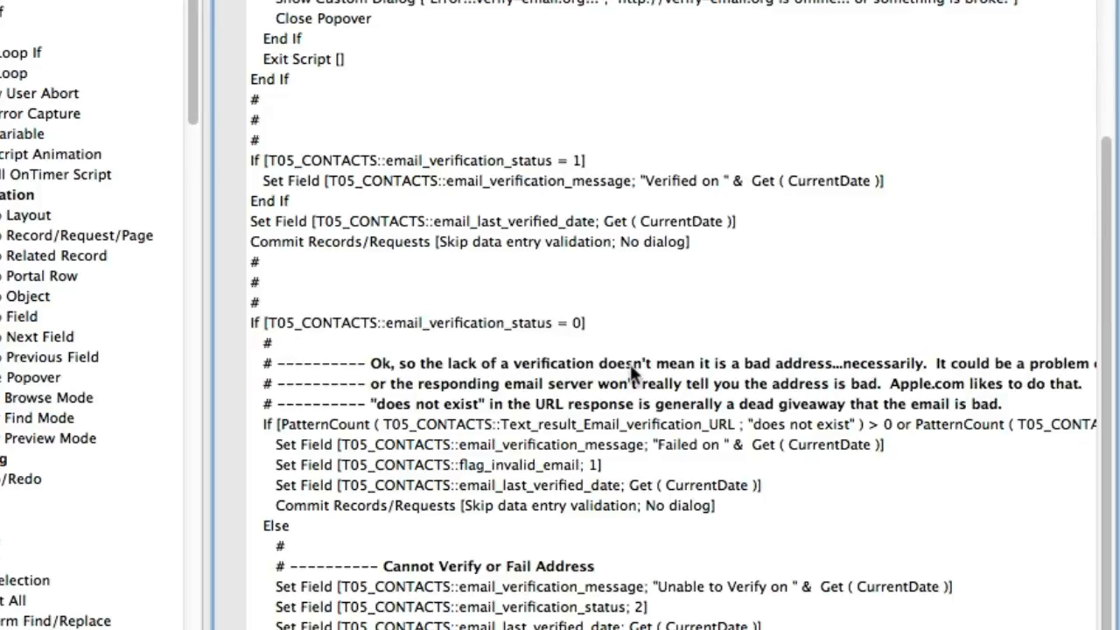
scroll("down", 3)
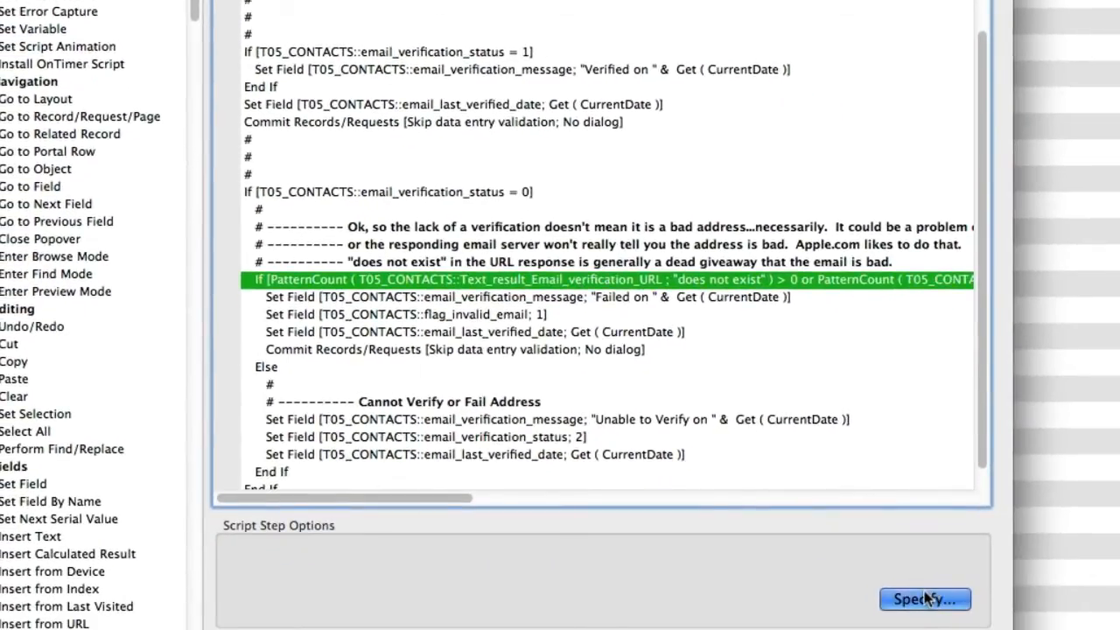
left_click(925, 600)
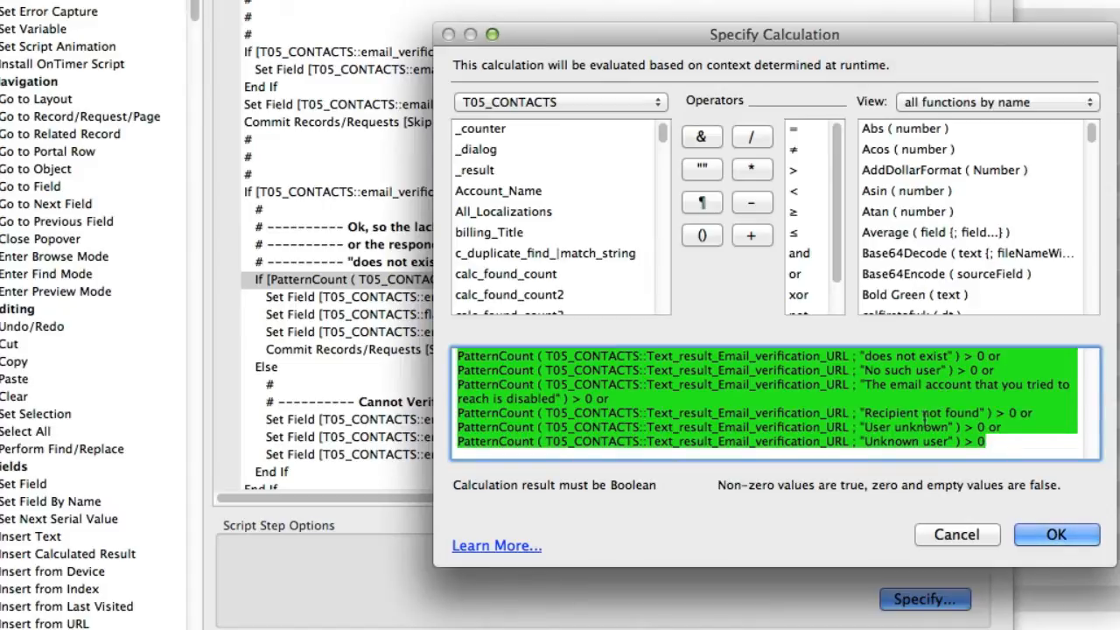
mouse_move(926, 420)
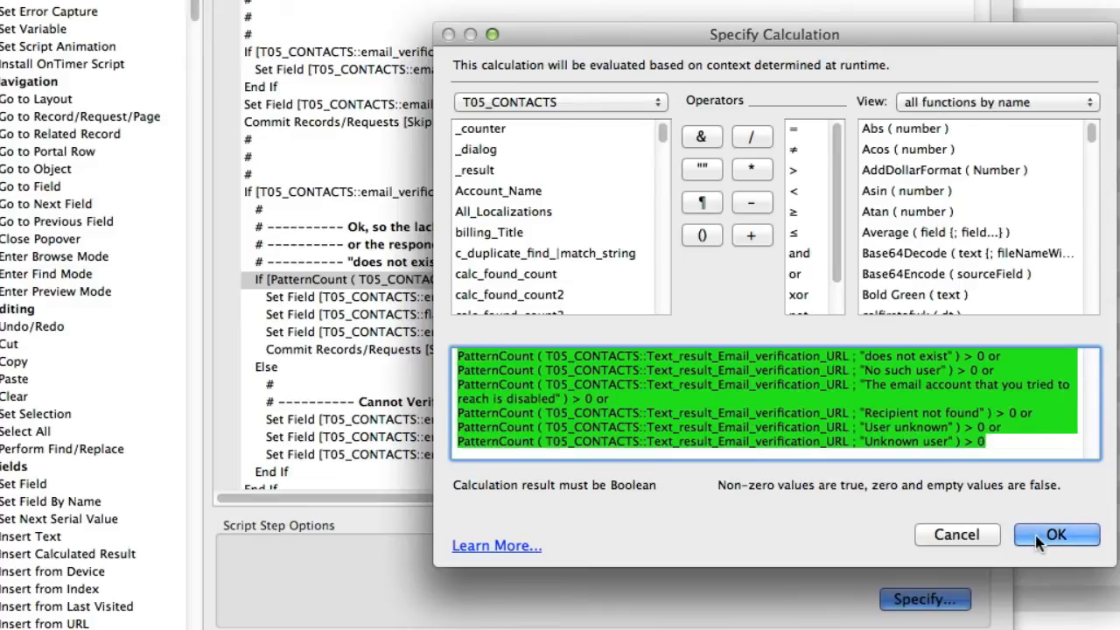
left_click(1056, 535)
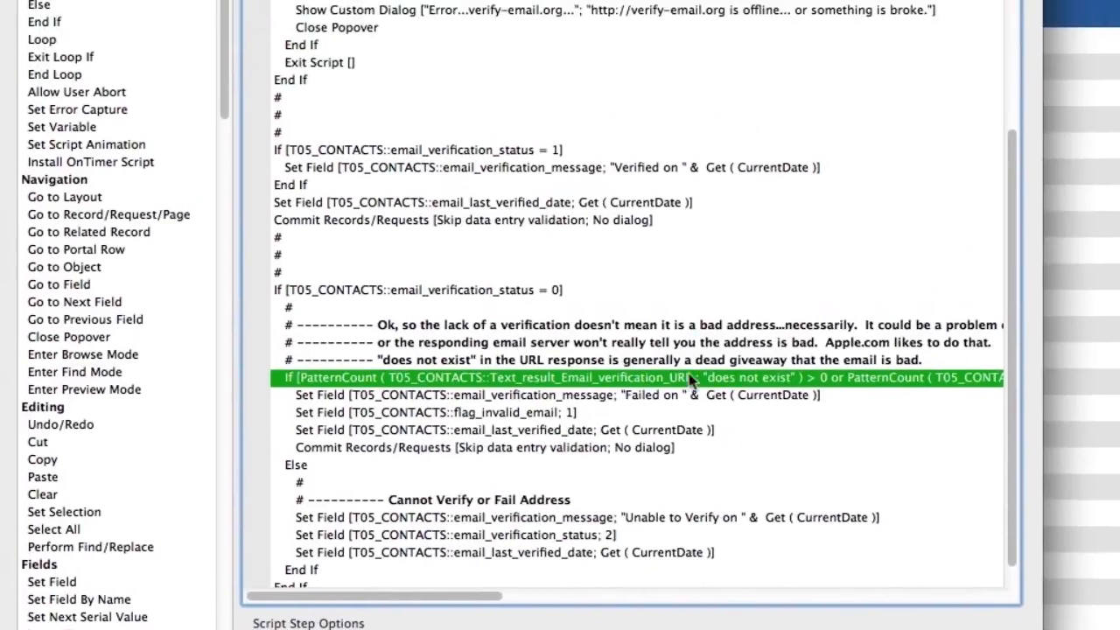
scroll("down", 3)
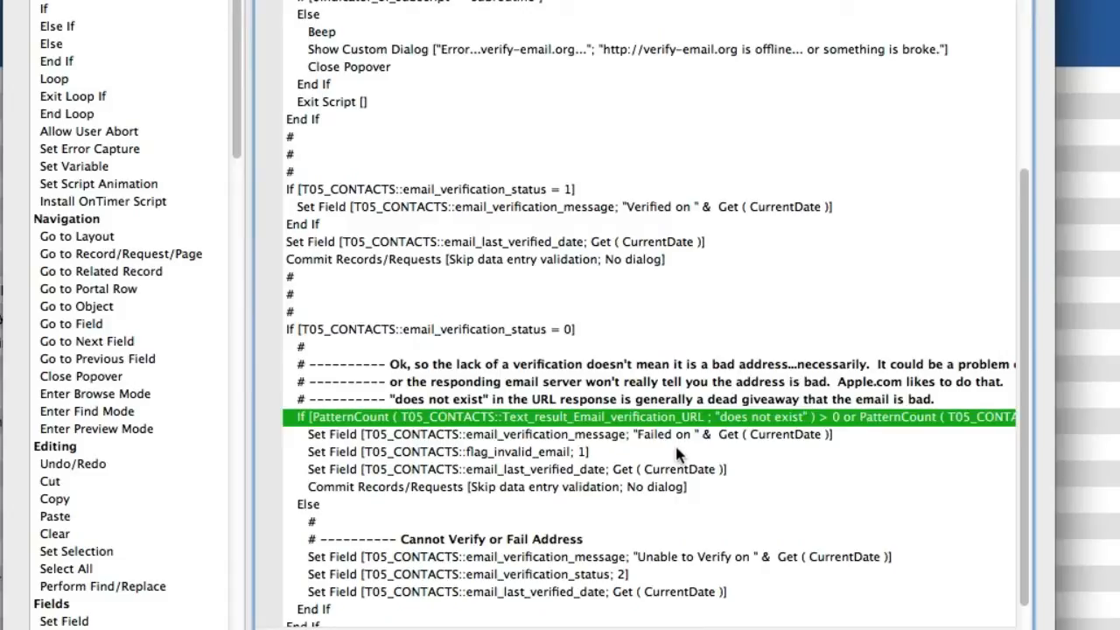
mouse_move(760, 462)
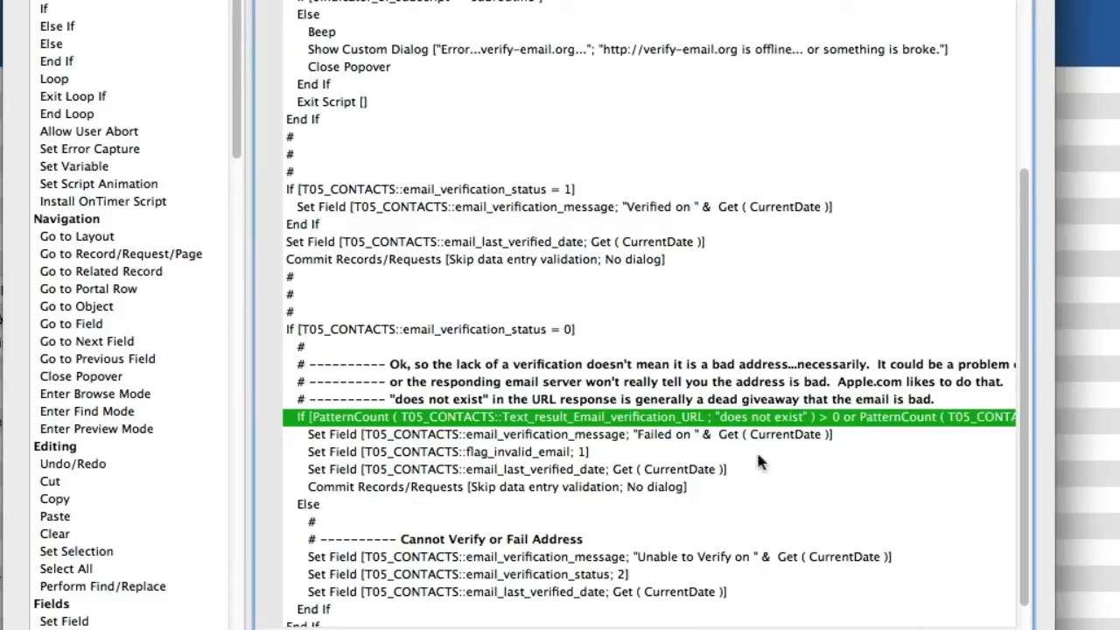
mouse_move(571, 442)
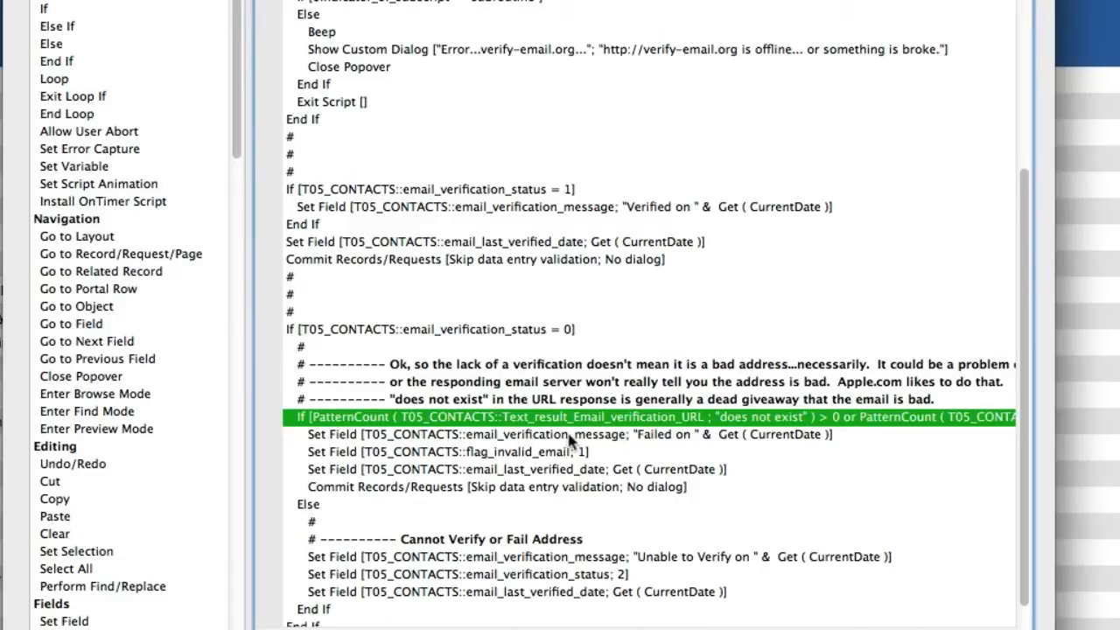
mouse_move(542, 576)
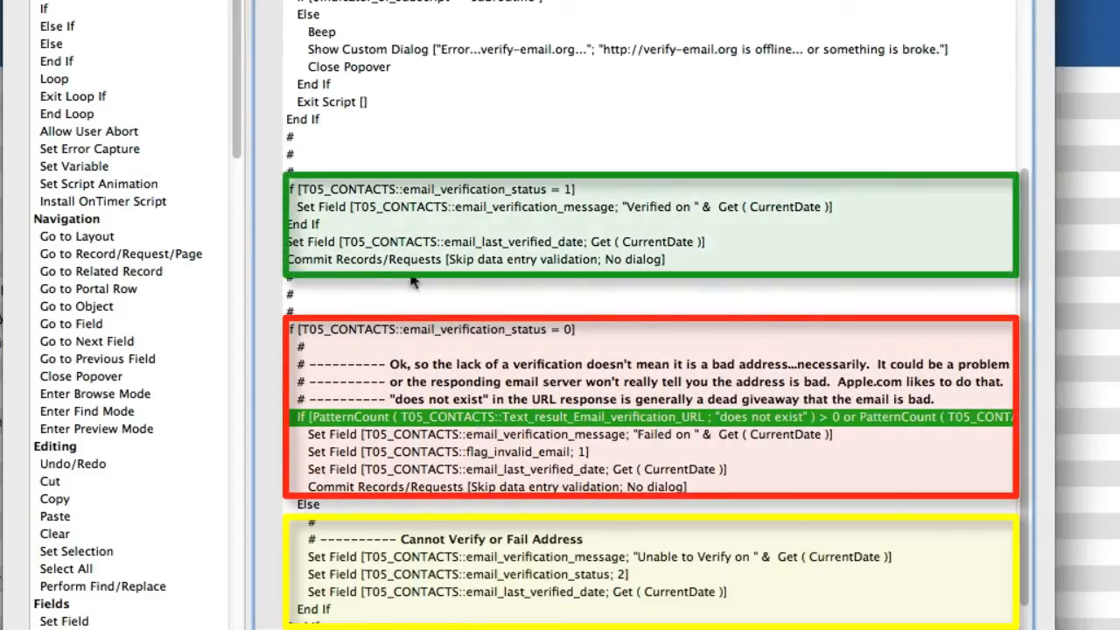
scroll("down", 3)
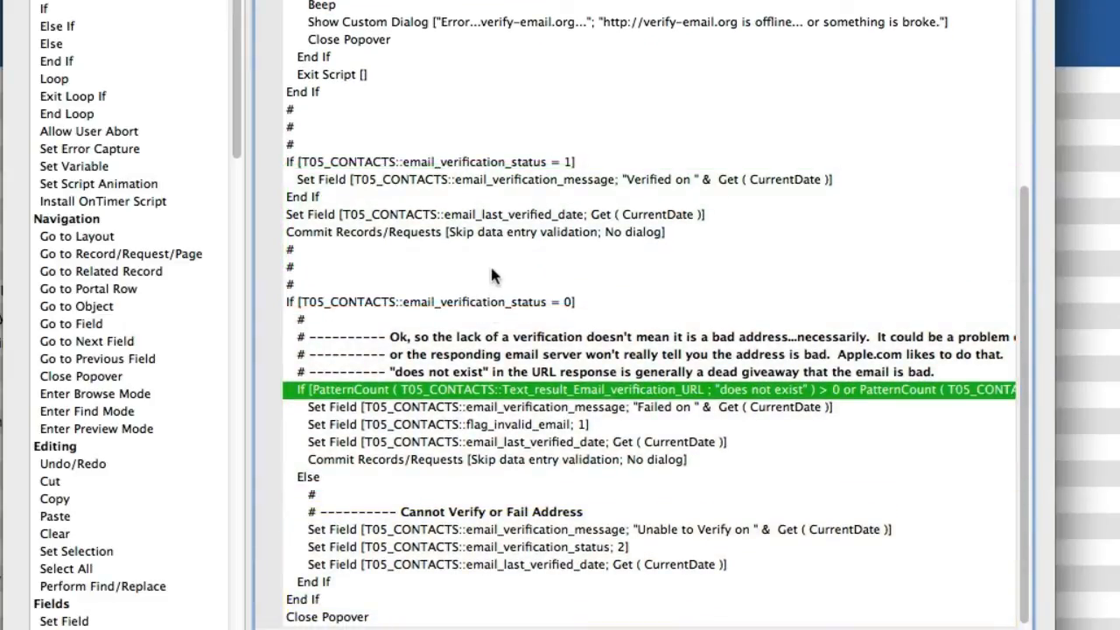
scroll("down", 3)
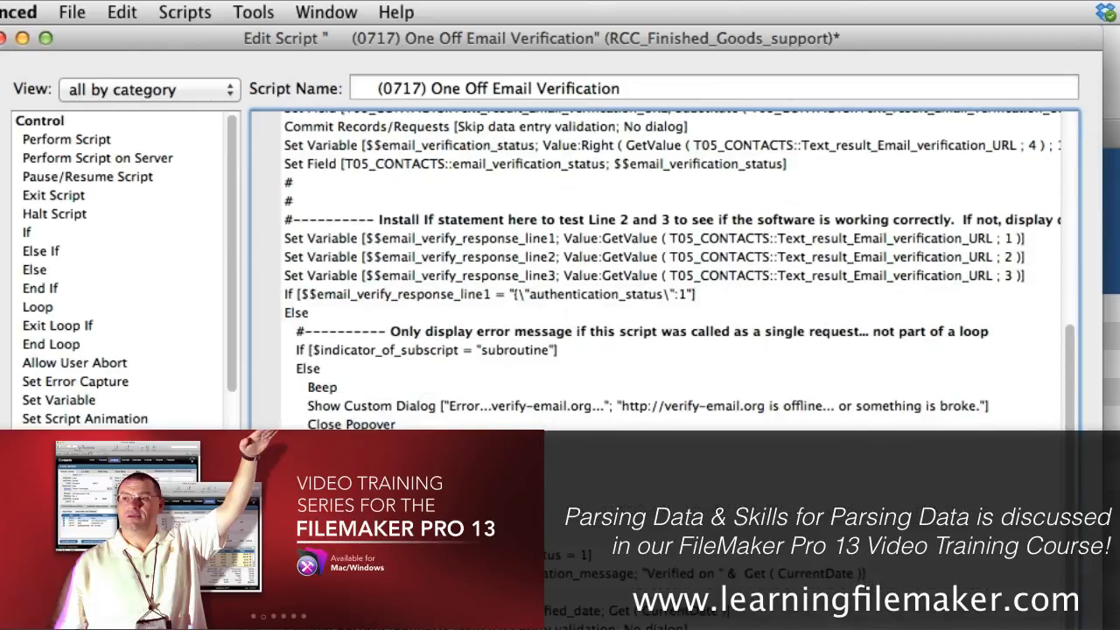
scroll("down", 3)
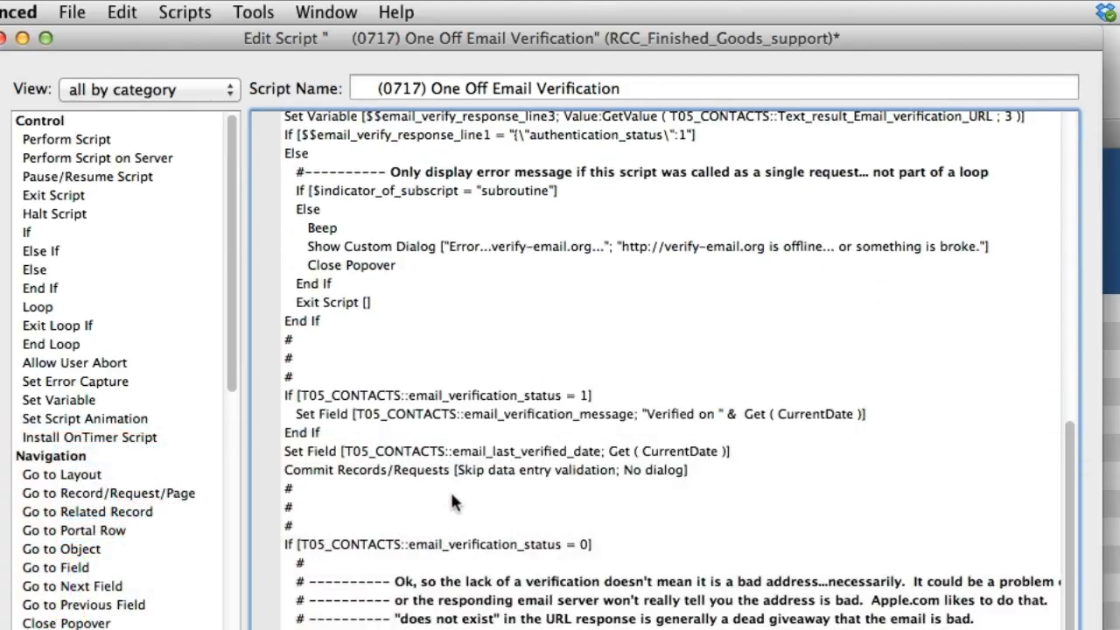